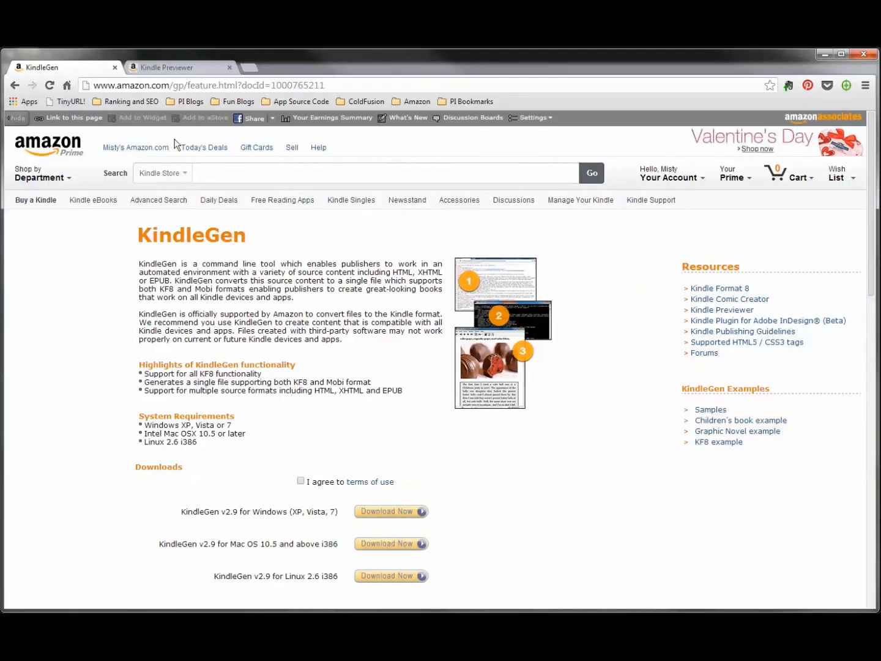
pyautogui.moveTo(566, 413)
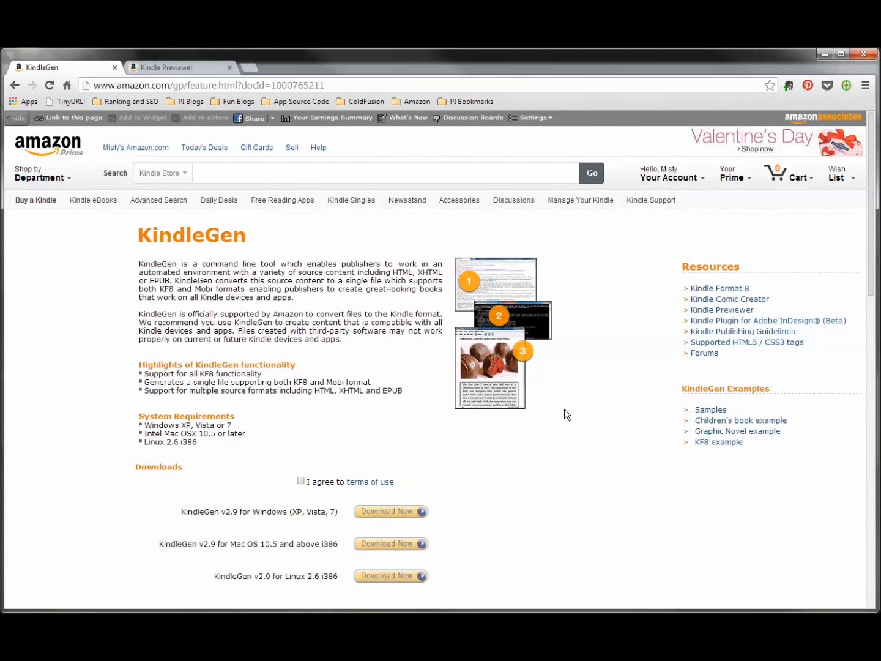
pyautogui.moveTo(302, 494)
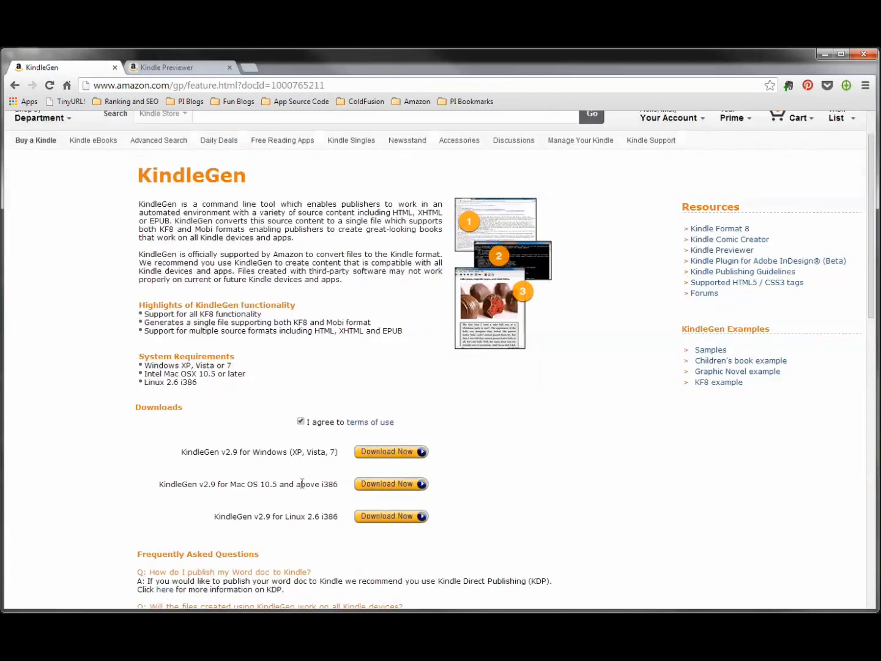
pyautogui.moveTo(383, 489)
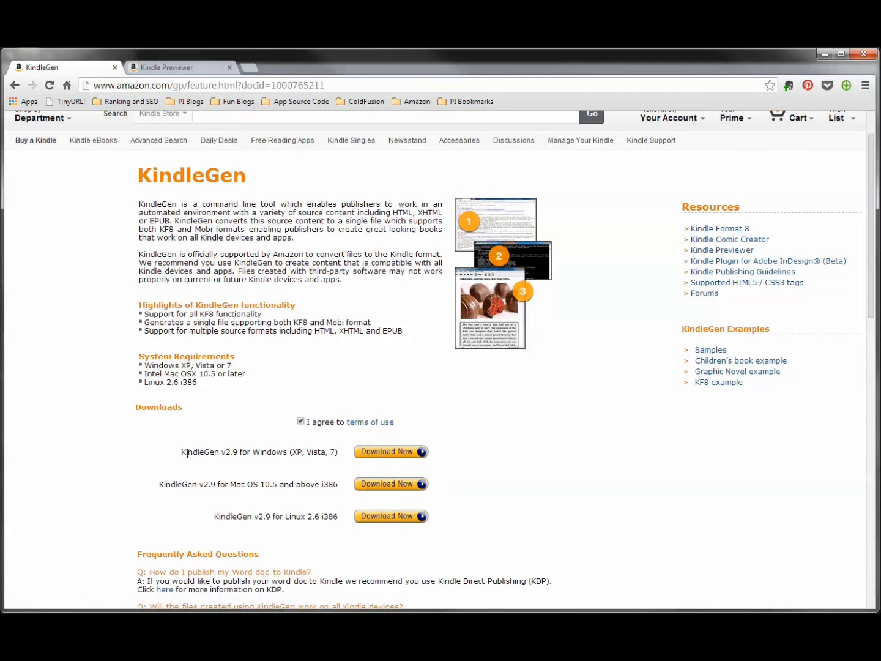
pyautogui.moveTo(219, 475)
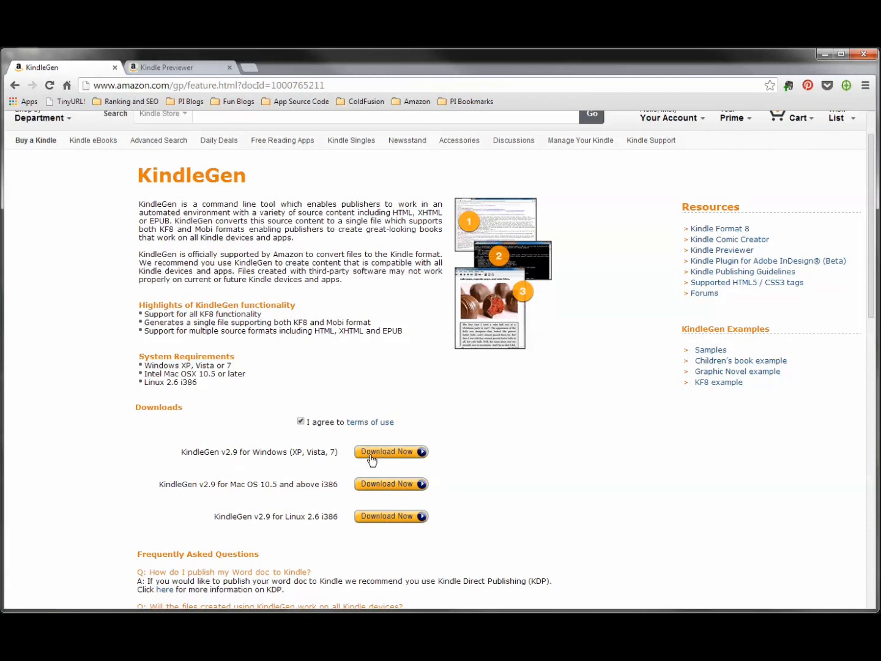
# Download KindleGen v2.9 for Windows after agreeing to the terms of use
pyautogui.click(387, 451)
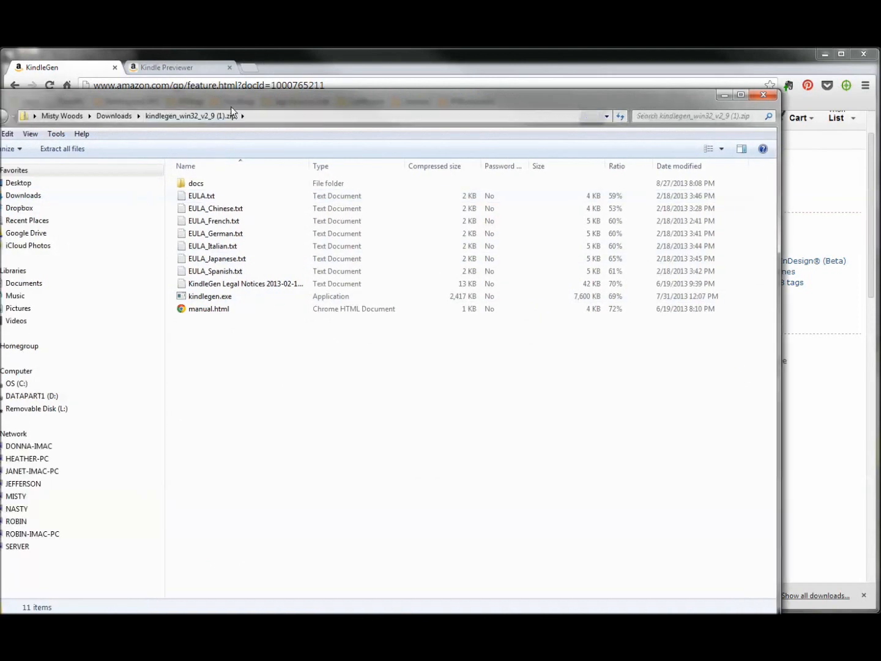
# Extract the KindleGen zip to the default kindlegen_win32_v2_9 folder and select kindlegen.exe
pyautogui.click(61, 150)
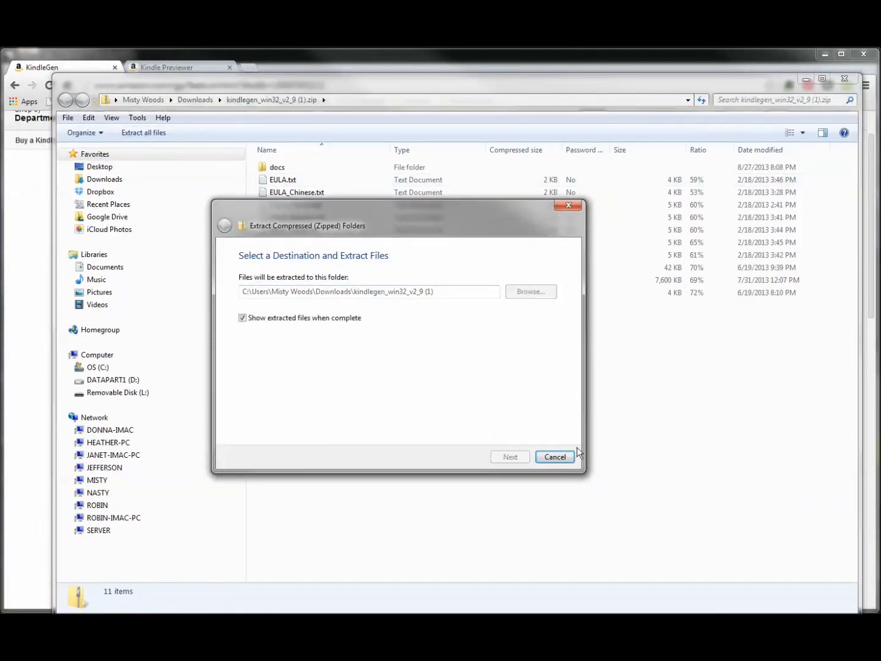
pyautogui.click(510, 456)
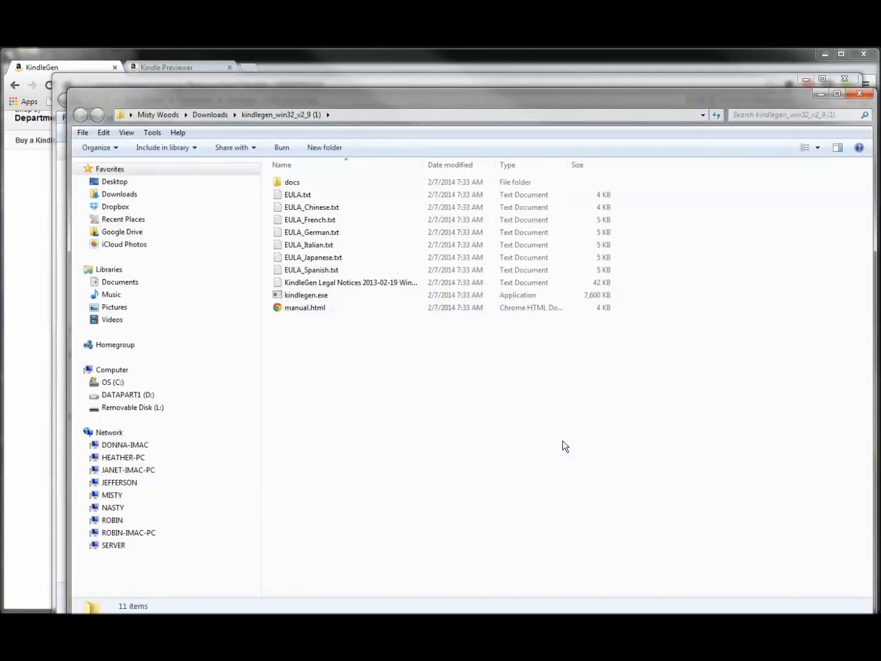
pyautogui.moveTo(560, 440)
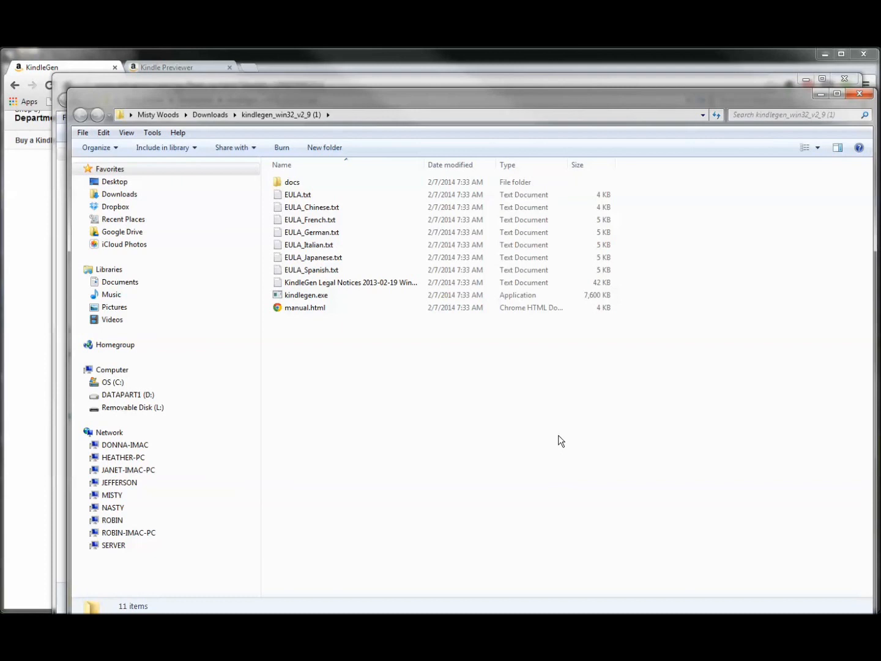
pyautogui.click(306, 295)
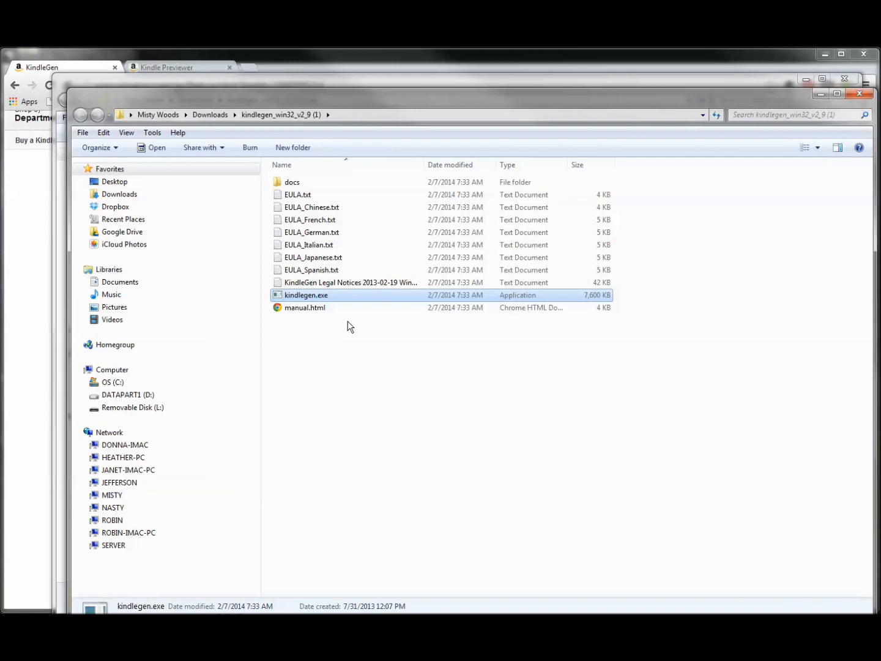
# Locate kindlegen.exe in Documents\_software via a new Explorer window, then close the zip window
pyautogui.rightClick(306, 295)
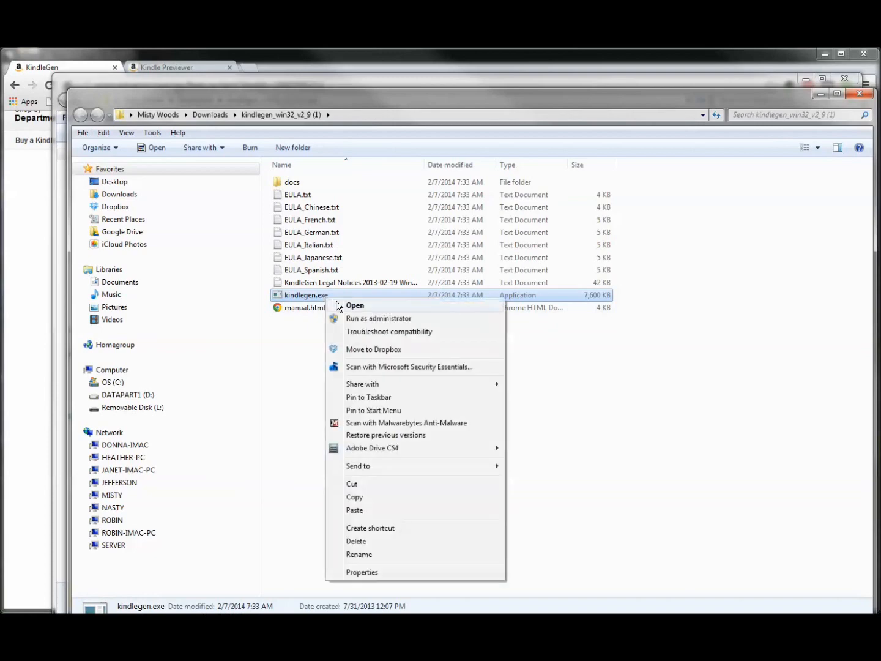
pyautogui.click(355, 496)
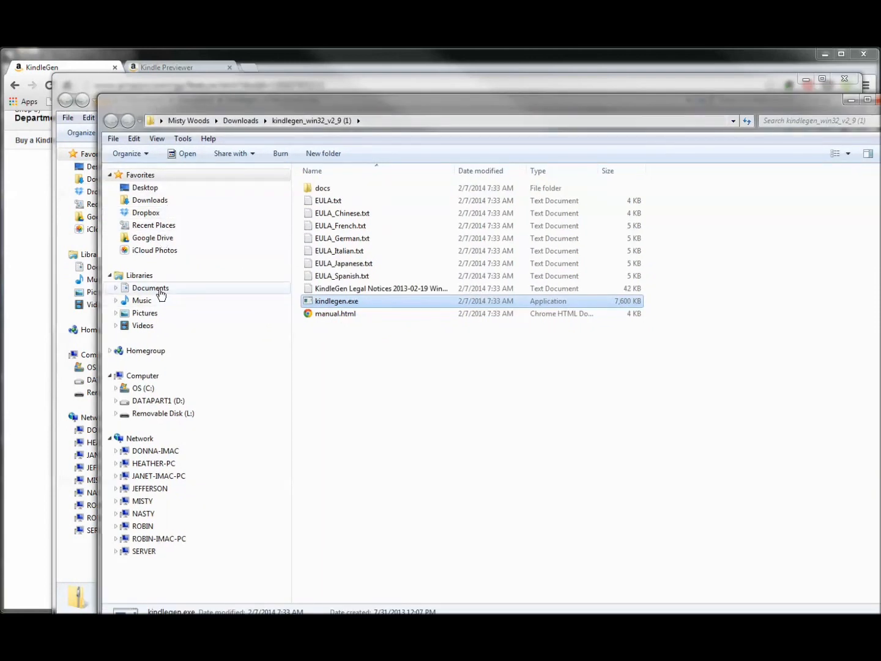
pyautogui.click(151, 288)
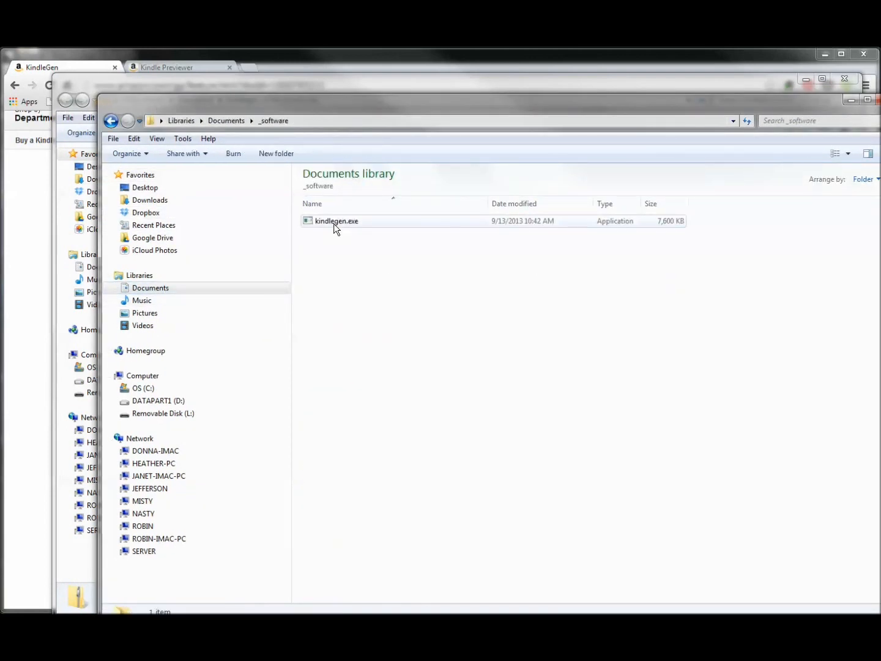
pyautogui.moveTo(336, 227)
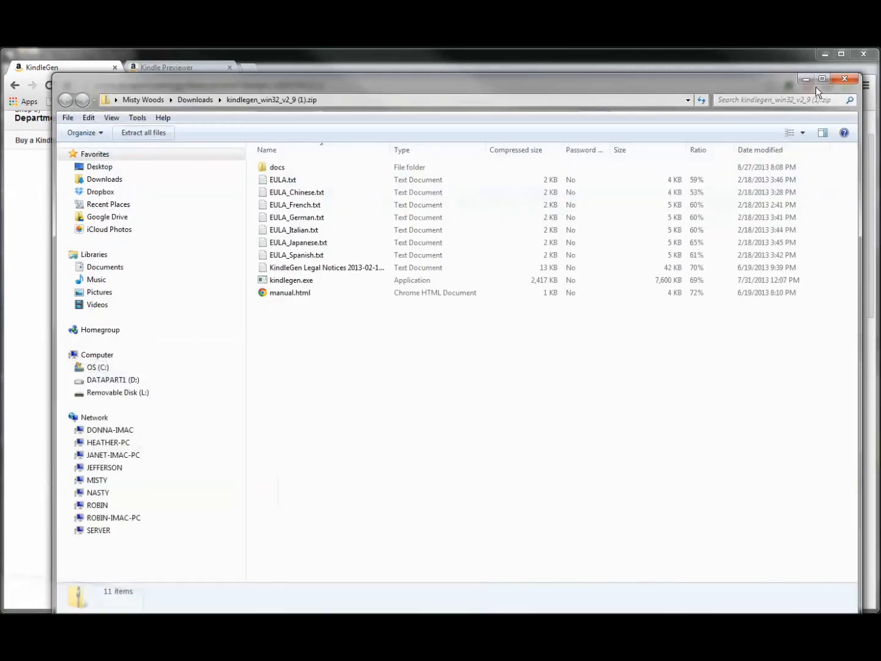
pyautogui.click(47, 68)
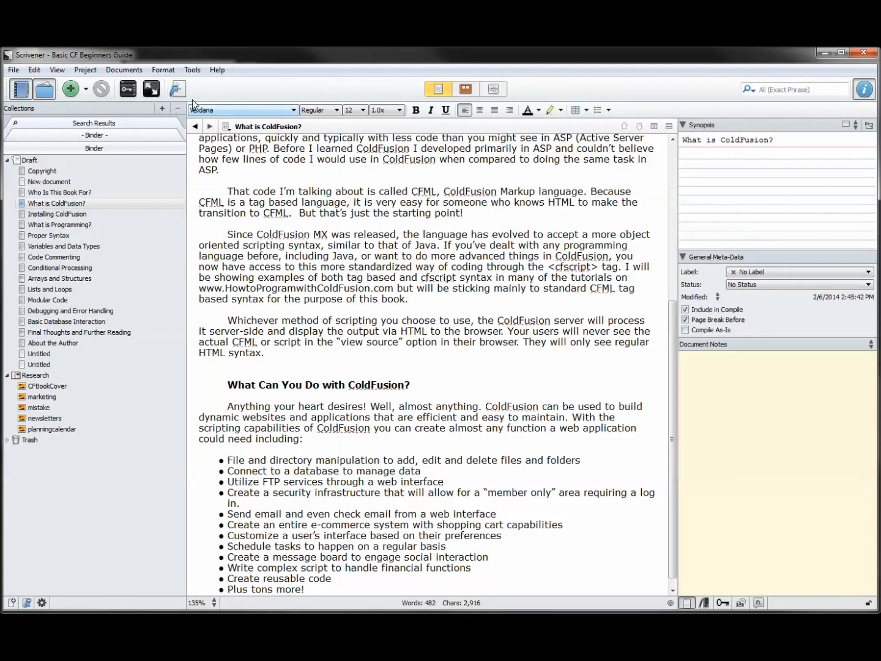
pyautogui.moveTo(178, 89)
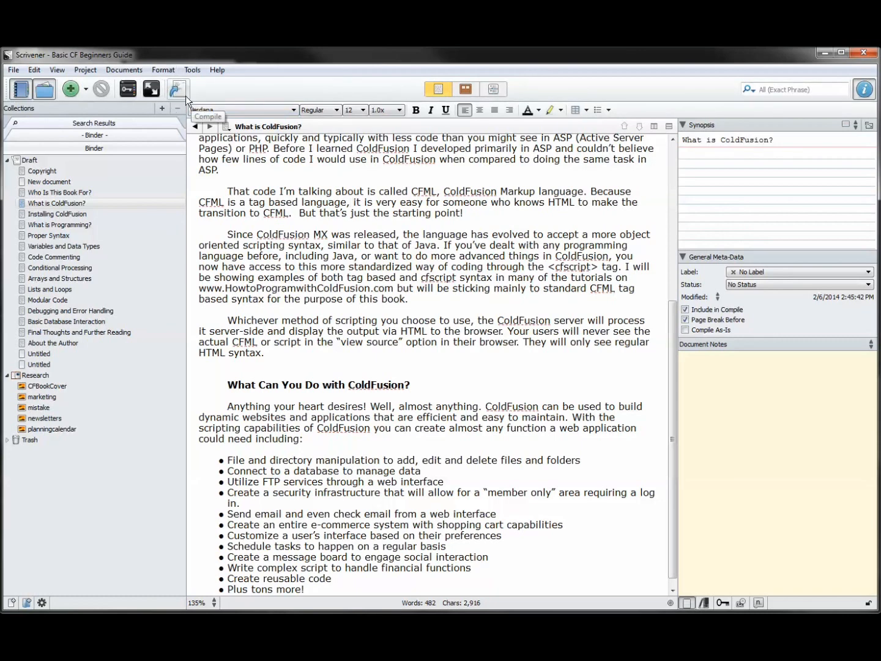
# Bring up Compile for Kindle (Mobi) Book and show the KindleGen location page
pyautogui.click(178, 89)
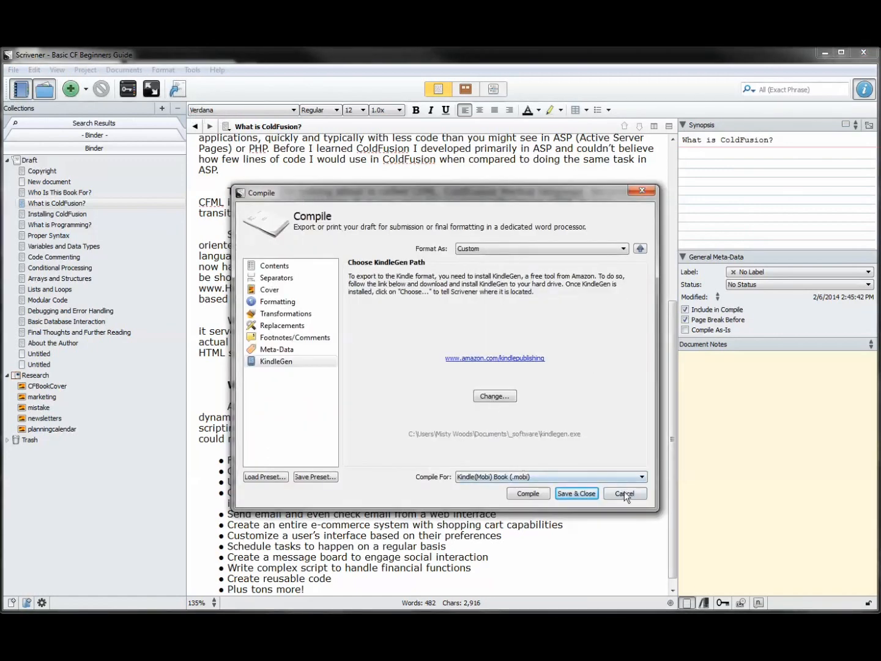
pyautogui.click(624, 493)
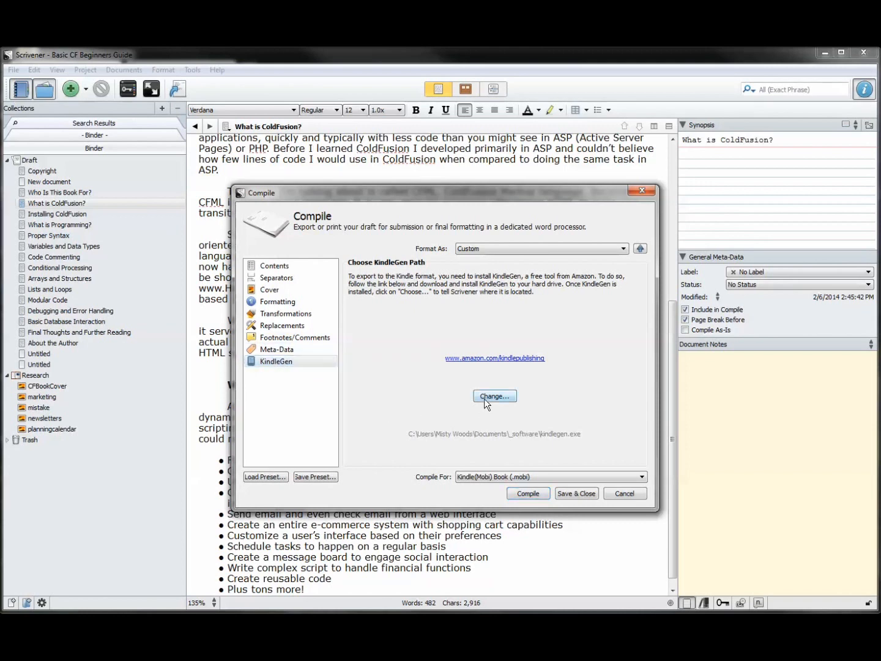
# Change the KindleGen path to kindlegen.exe in Documents\_software
pyautogui.click(494, 396)
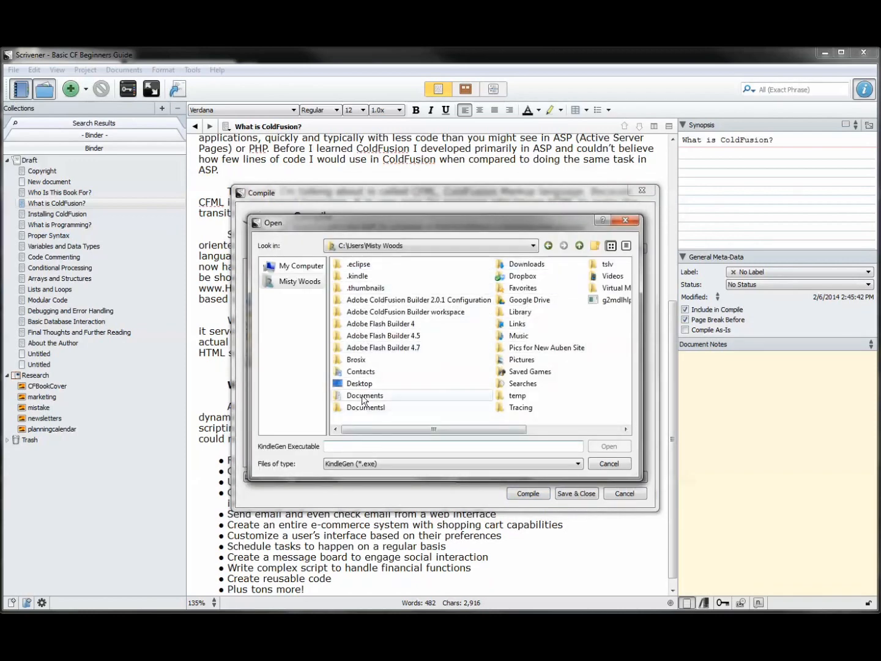
pyautogui.doubleClick(363, 394)
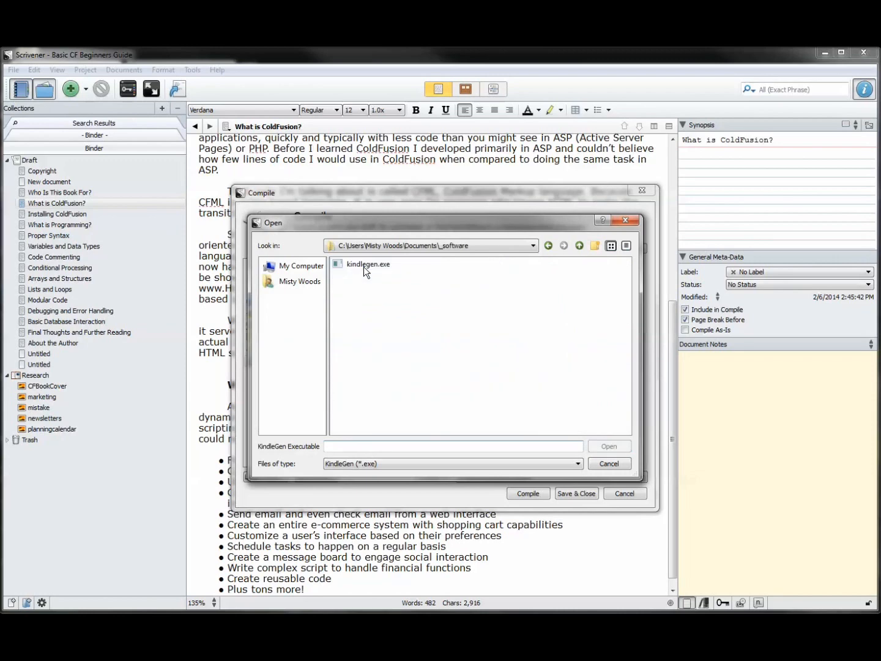
pyautogui.click(367, 264)
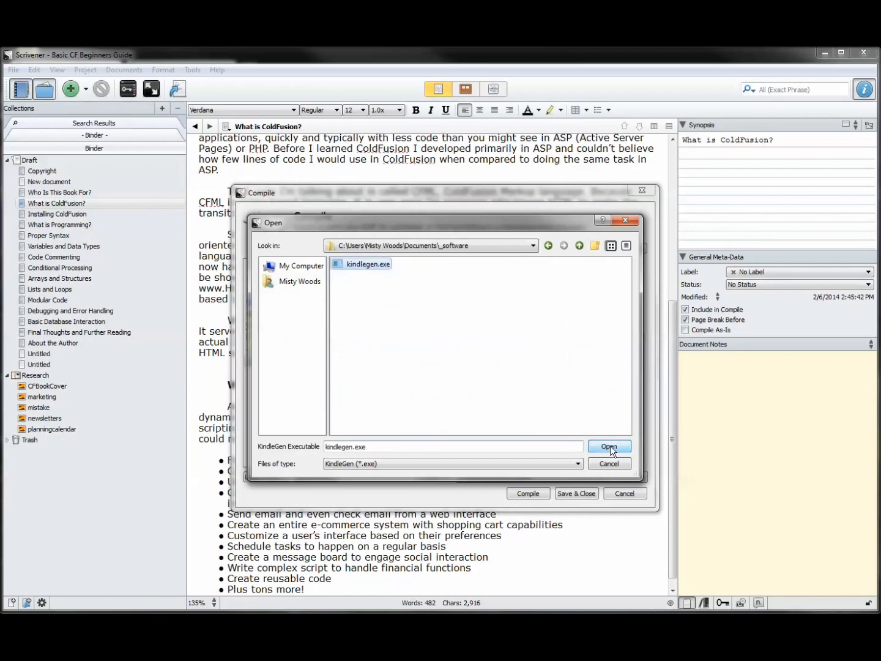
pyautogui.click(609, 445)
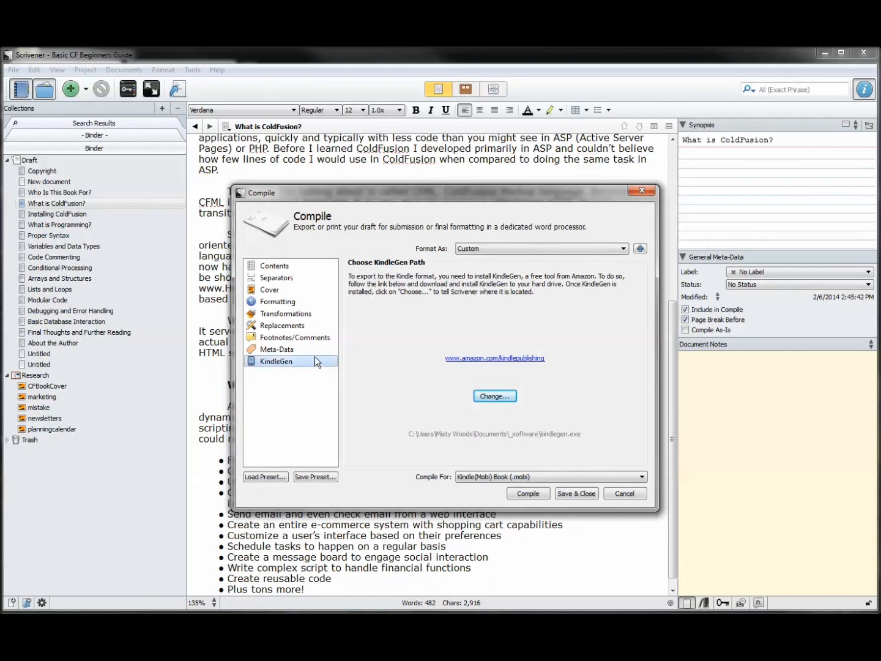
# Review the Meta-Data page (title, authors, subject) and the Cover page with the ColdFusion image
pyautogui.click(277, 348)
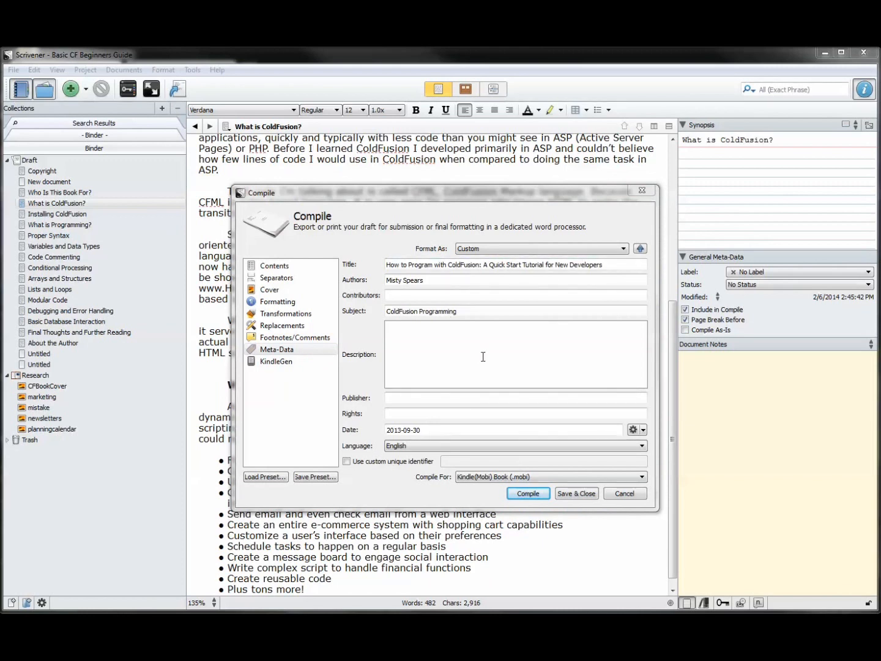
pyautogui.click(269, 289)
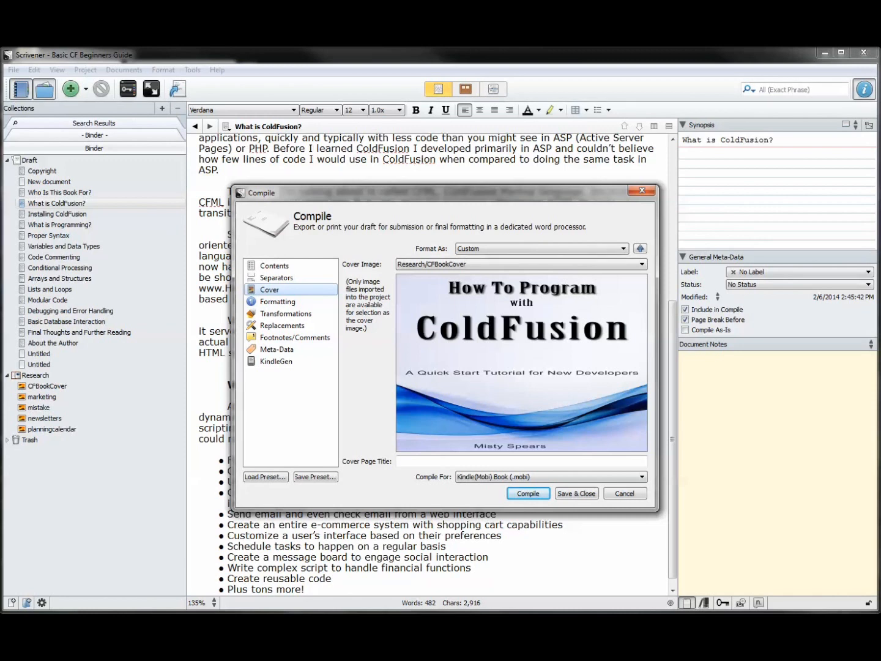
pyautogui.click(642, 265)
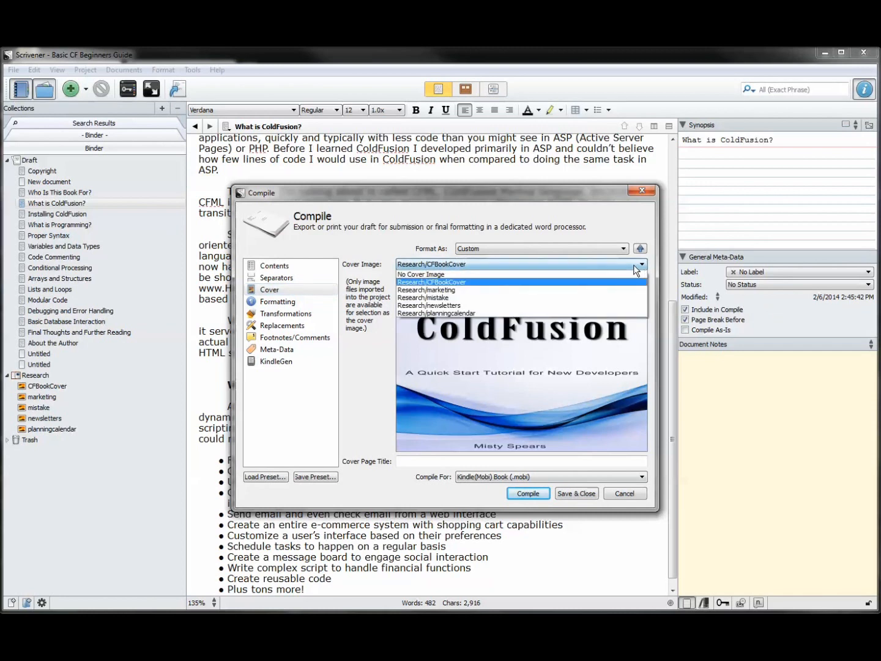
pyautogui.moveTo(435, 314)
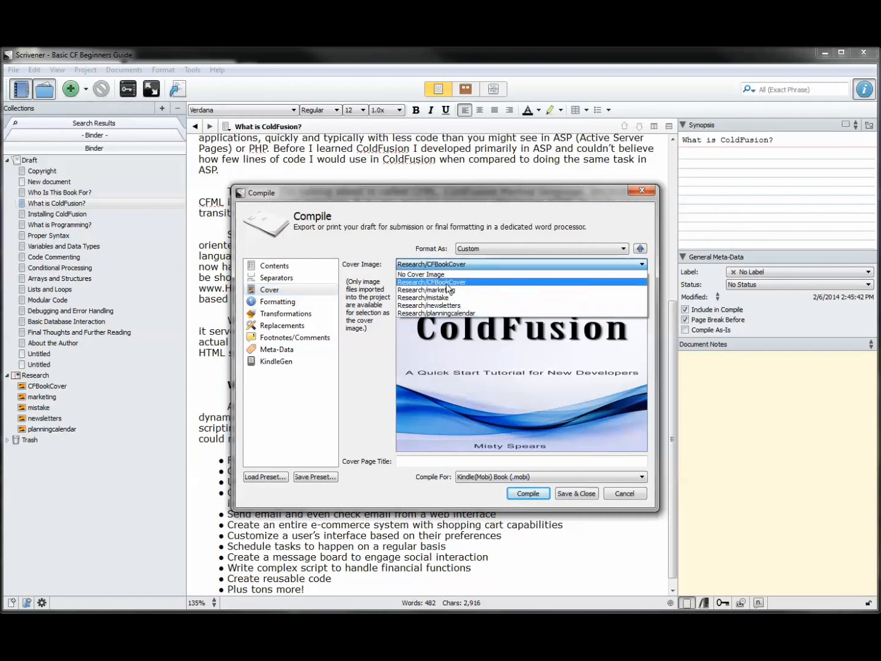
pyautogui.click(431, 282)
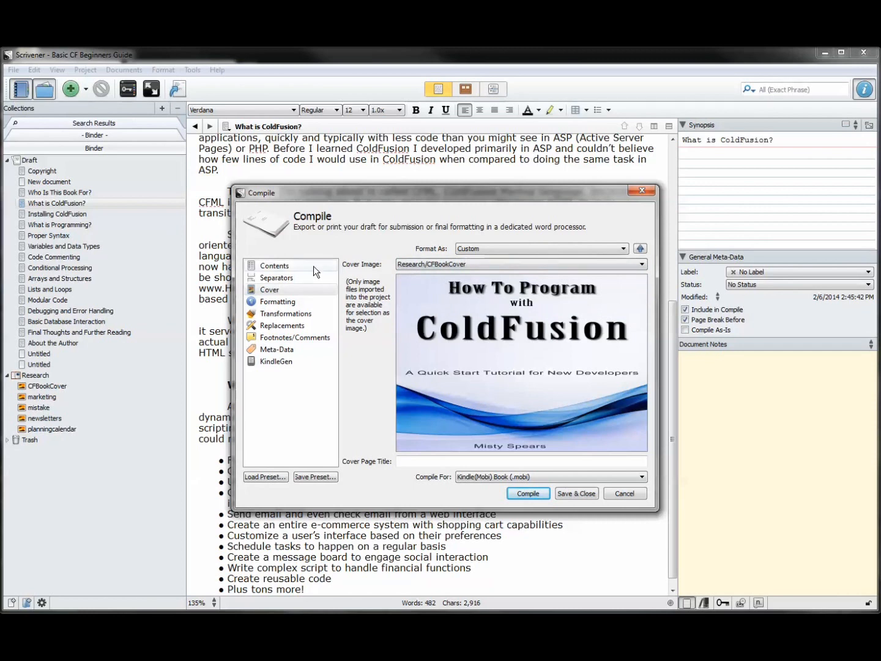
# Show the Contents list with Include and Pg Break Before settings for the Draft documents
pyautogui.click(274, 264)
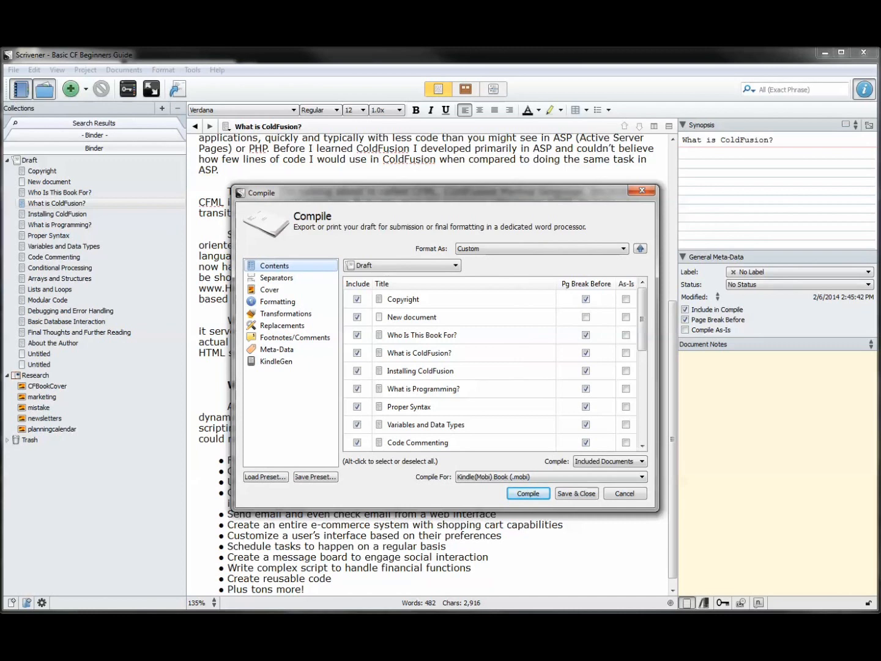
pyautogui.moveTo(364, 328)
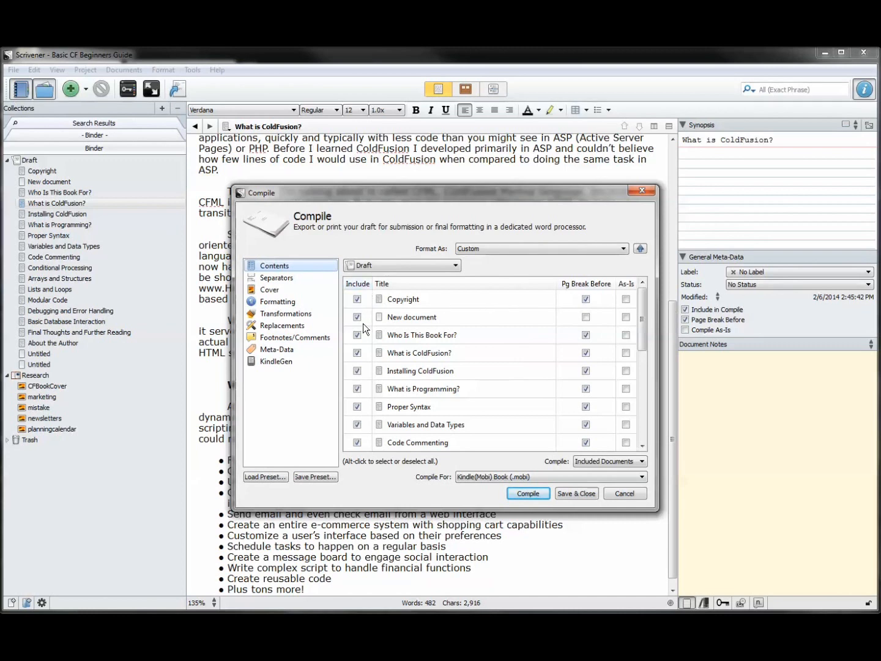
pyautogui.moveTo(368, 418)
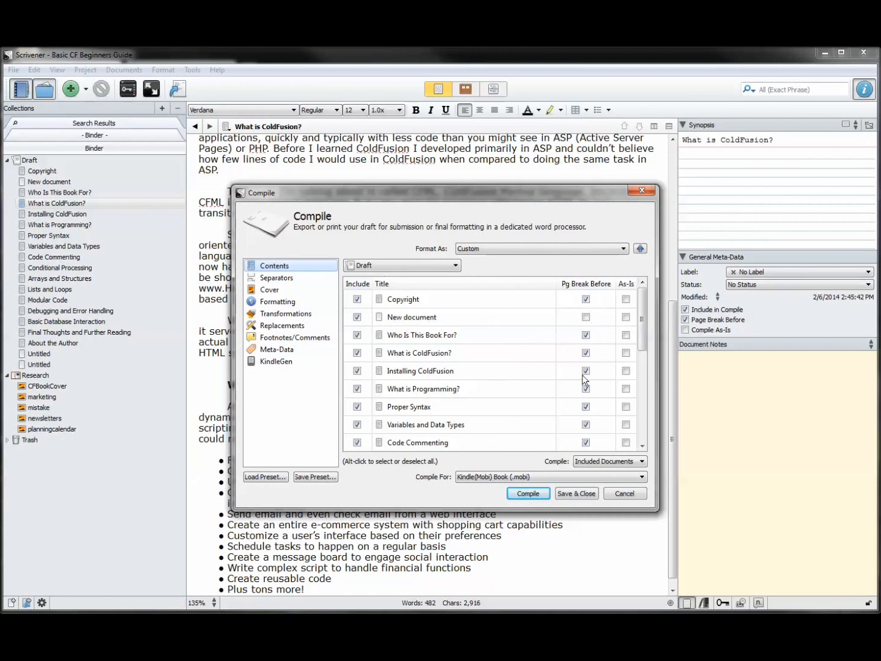
pyautogui.moveTo(594, 392)
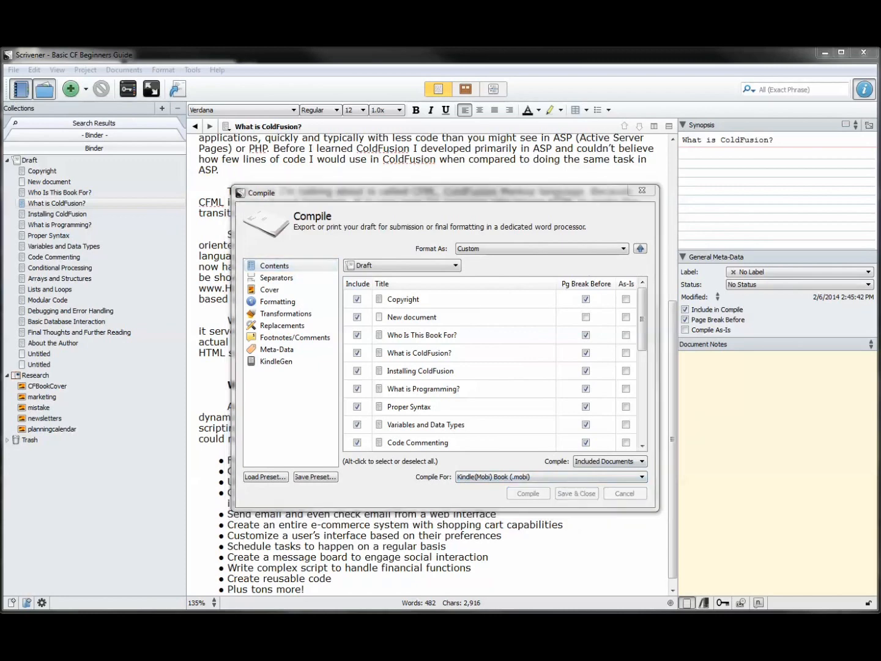
# Compile and save the Kindle book as TestBook in the demo folder under Passive Income
pyautogui.click(528, 494)
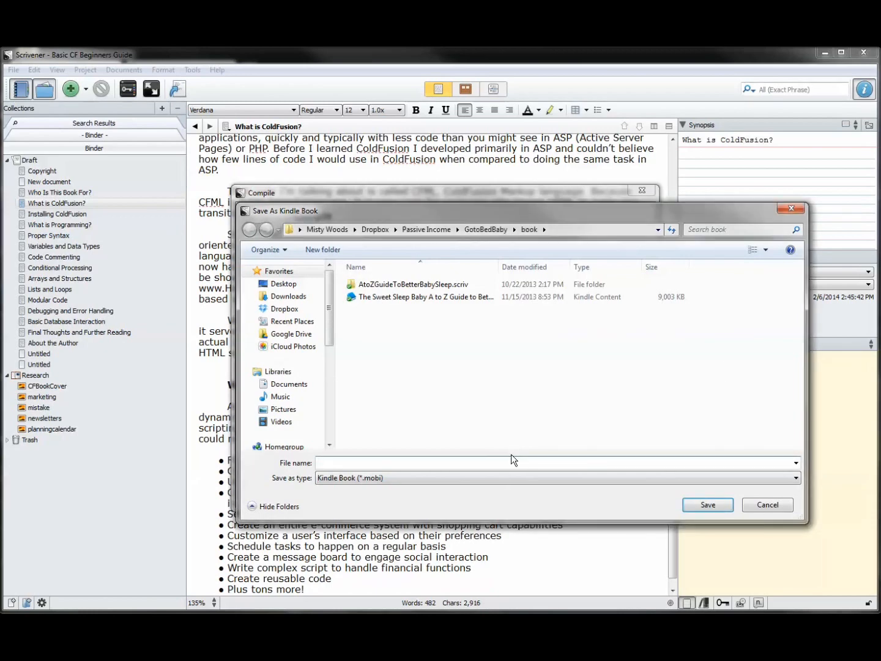
pyautogui.click(426, 230)
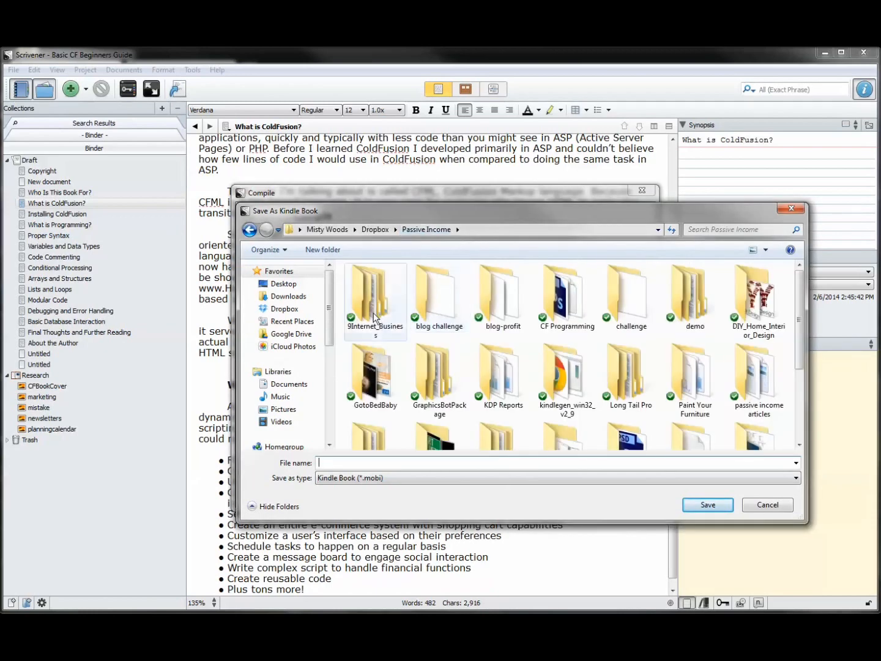
pyautogui.doubleClick(693, 291)
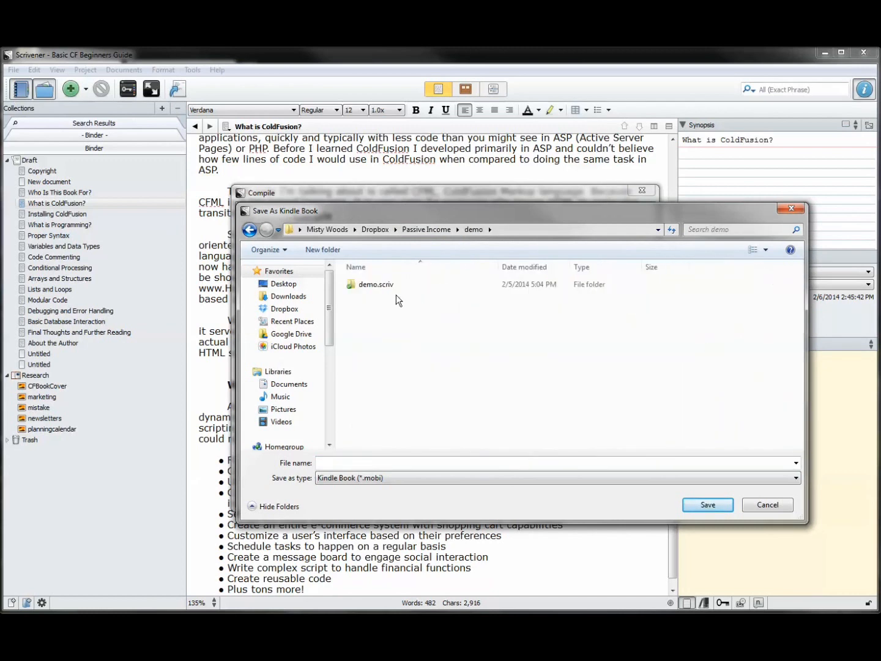
pyautogui.click(392, 462)
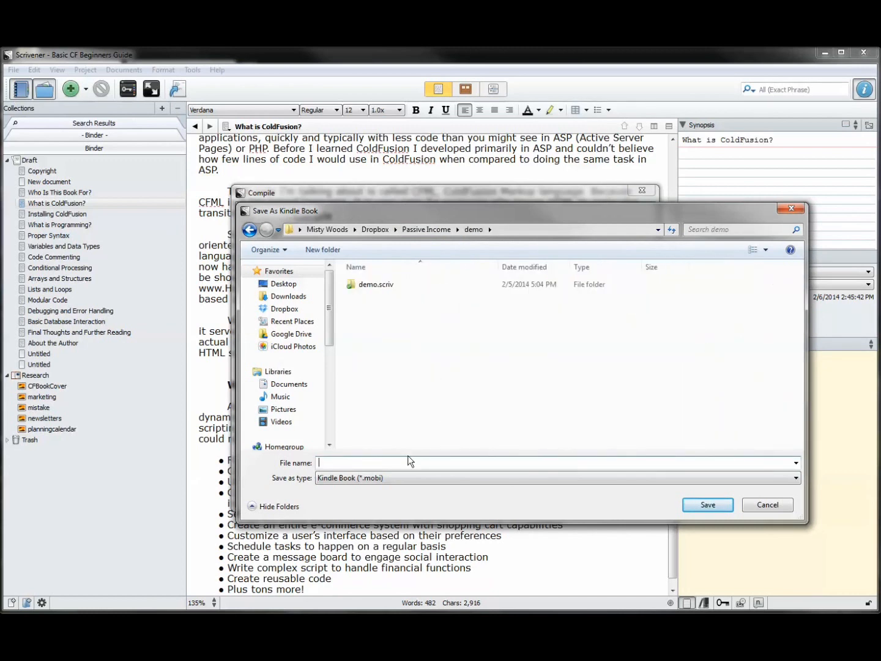
pyautogui.write('TestBook')
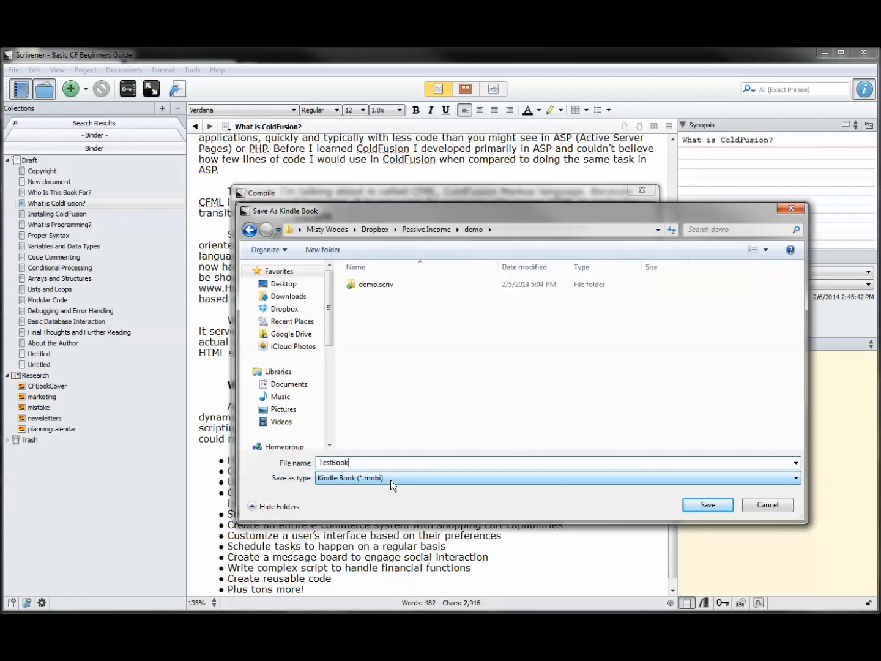
pyautogui.click(707, 504)
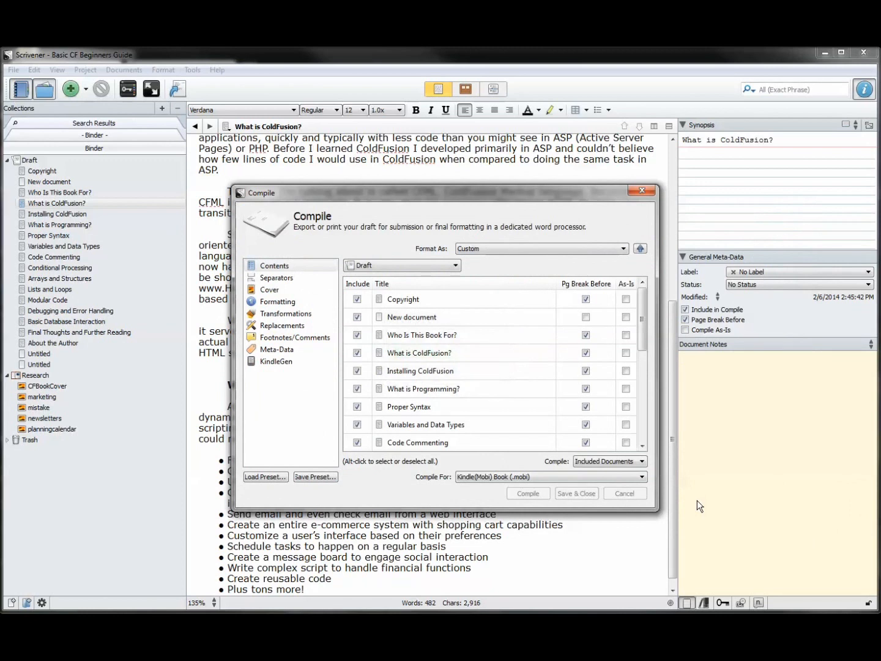
# Run the compile and dismiss the Compile Success message
pyautogui.click(529, 493)
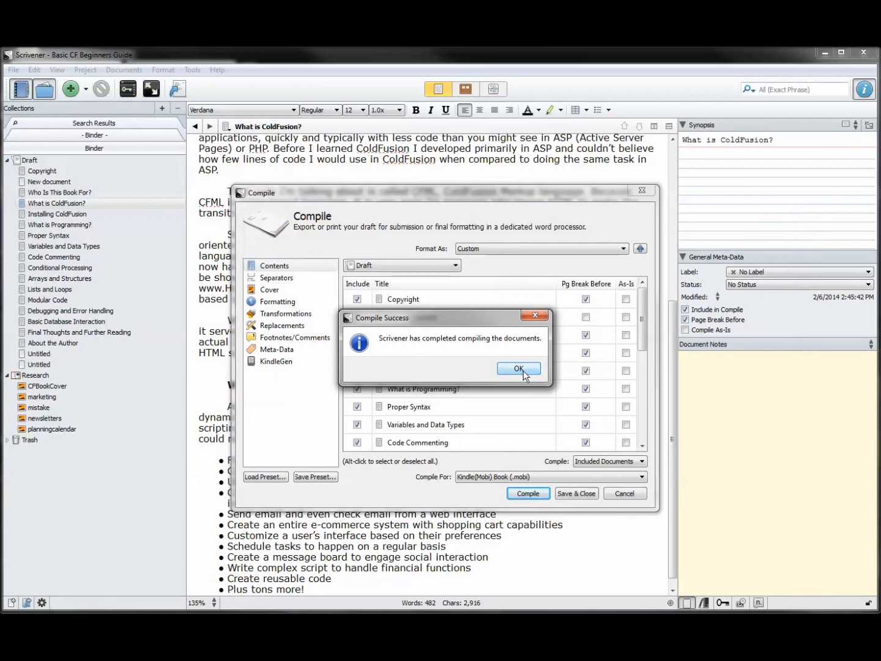
pyautogui.click(519, 368)
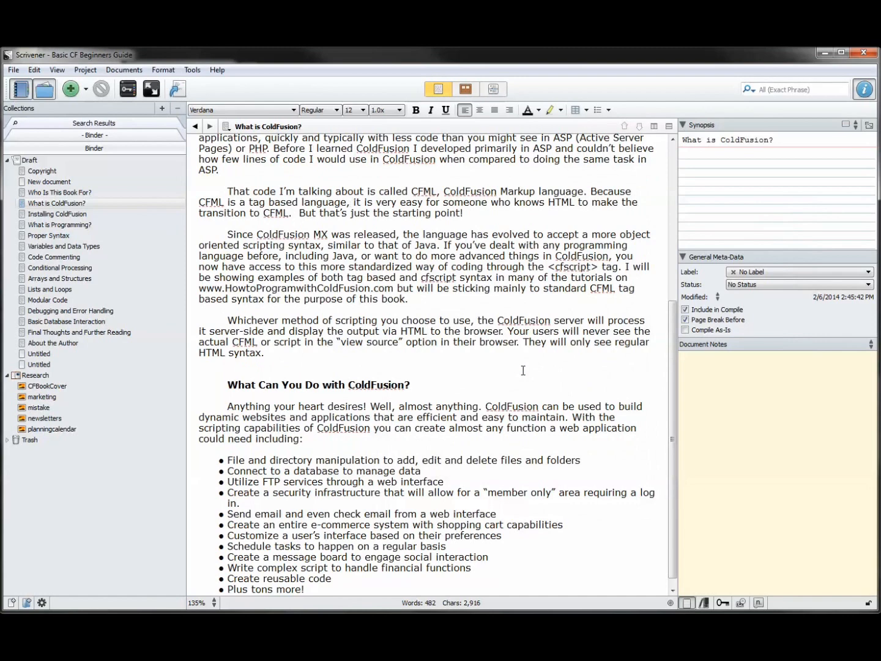
pyautogui.moveTo(570, 352)
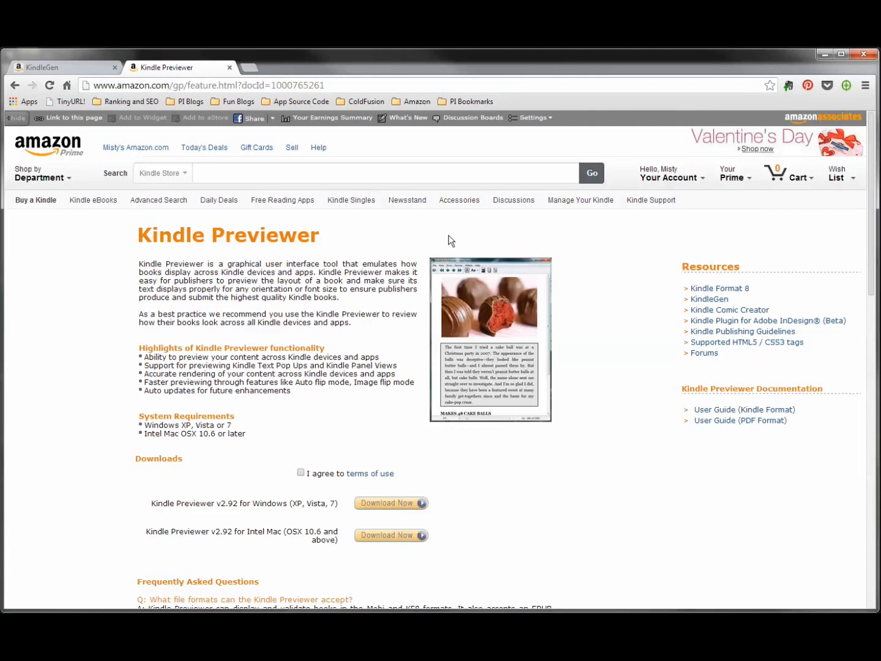
pyautogui.moveTo(307, 472)
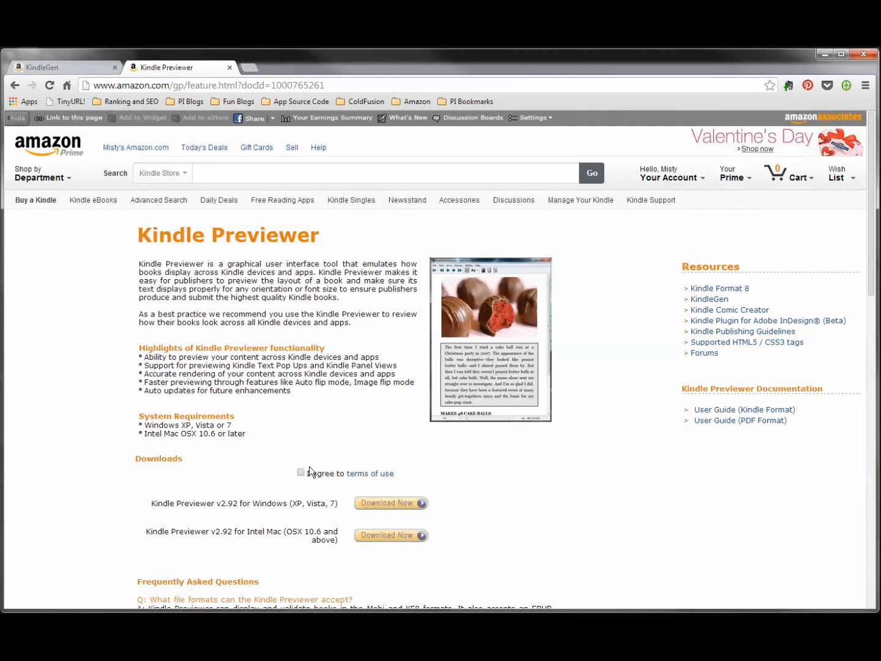
# Agree to the terms, download the Windows Kindle Previewer installer and run it
pyautogui.click(301, 473)
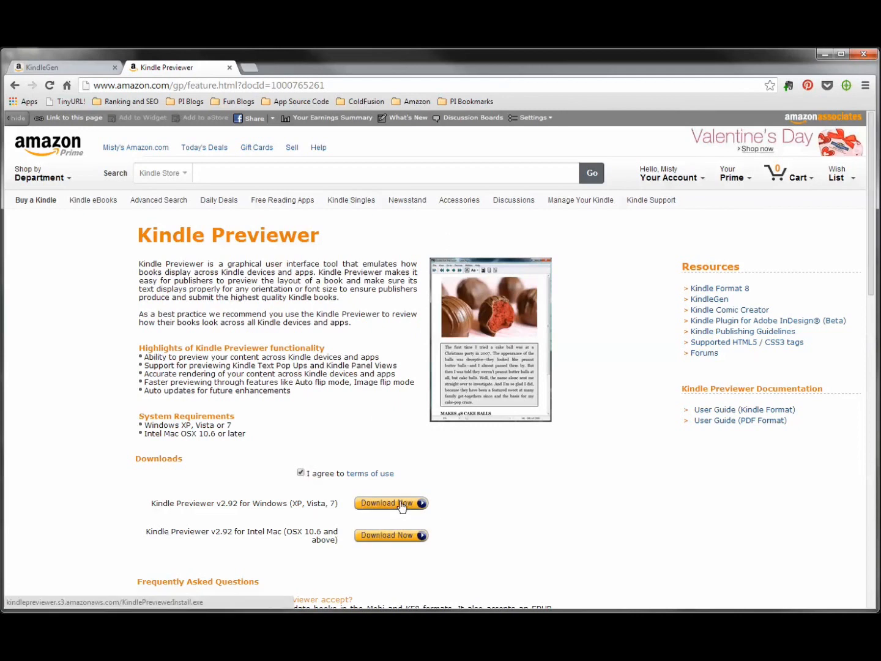
pyautogui.click(389, 503)
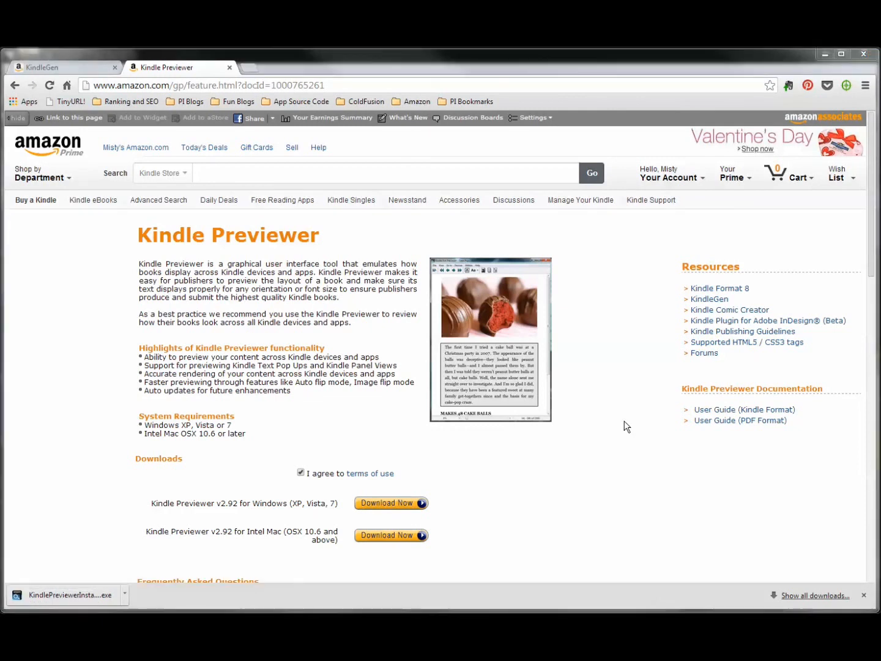
pyautogui.moveTo(570, 490)
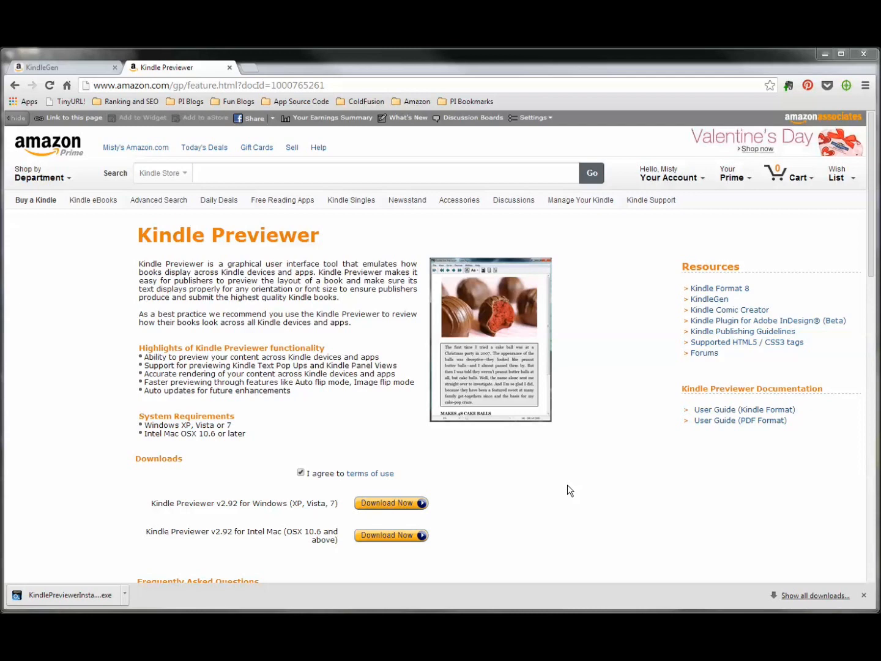
pyautogui.click(67, 594)
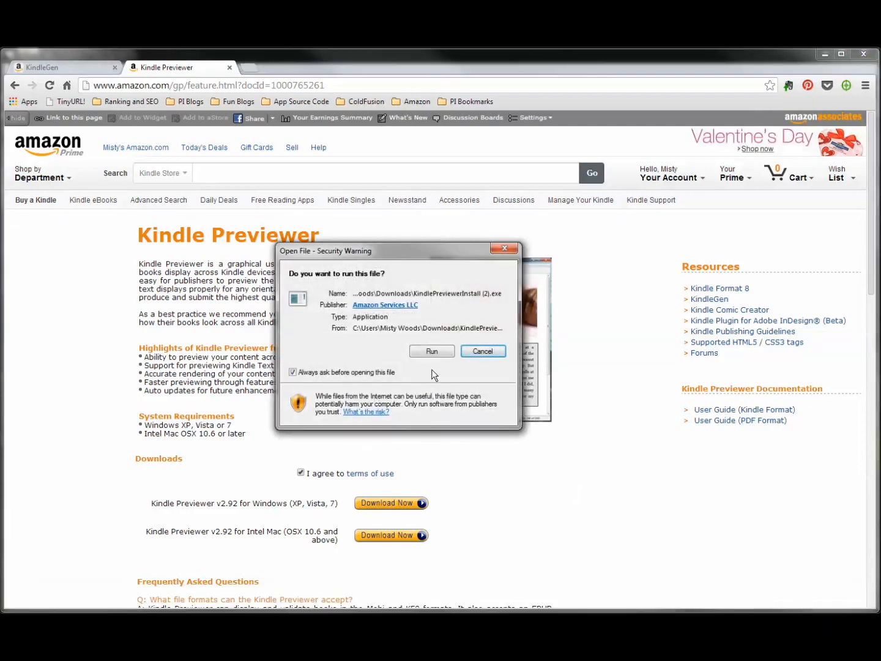
# Run the installer with English language into the default destination folder and finish it
pyautogui.click(431, 350)
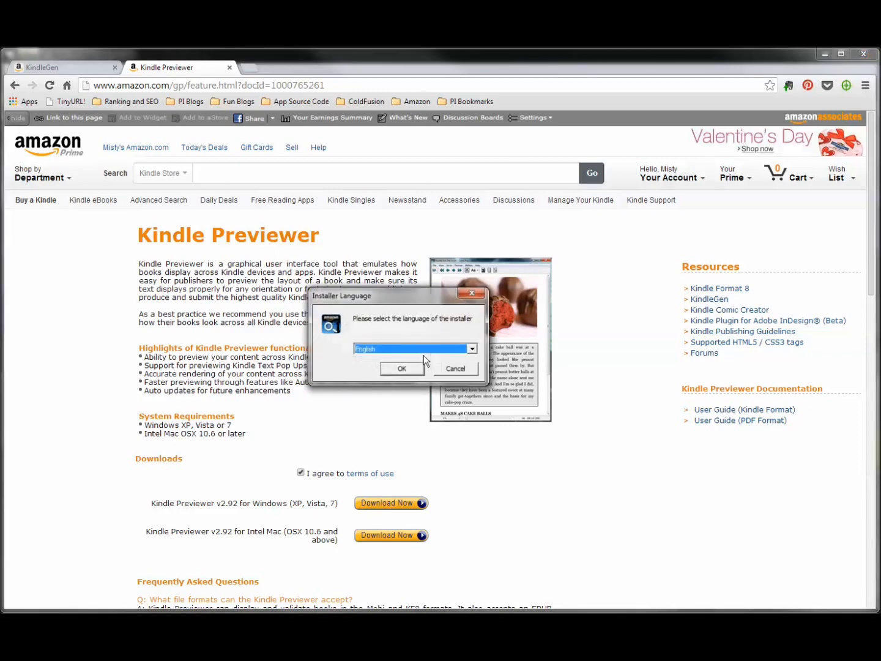
pyautogui.click(401, 369)
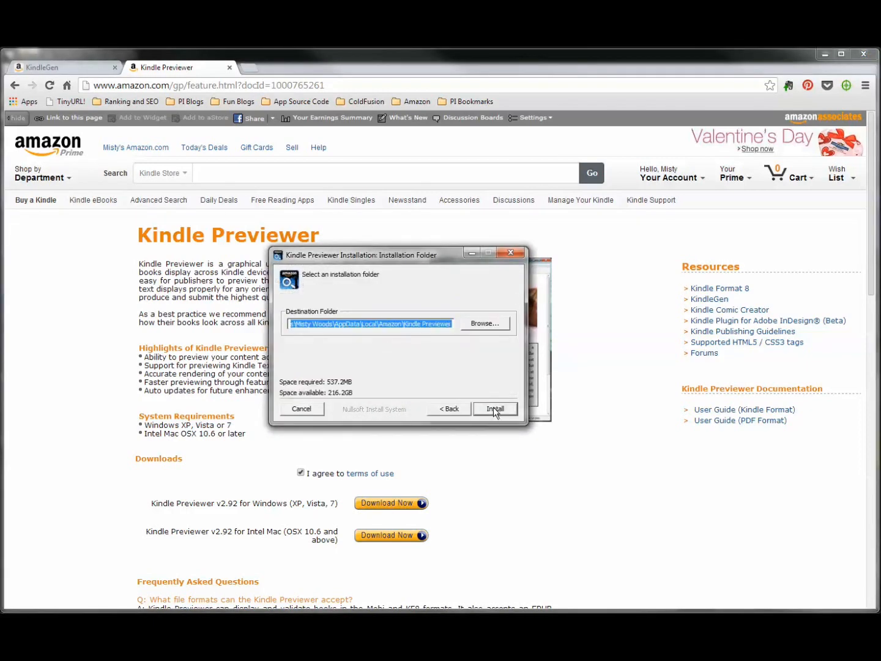
pyautogui.click(495, 409)
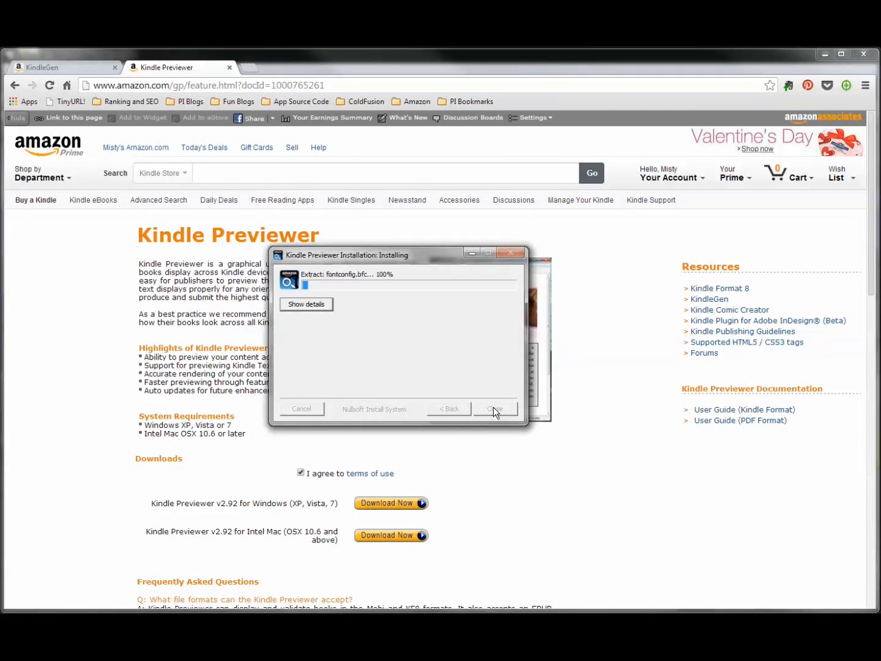
pyautogui.click(494, 409)
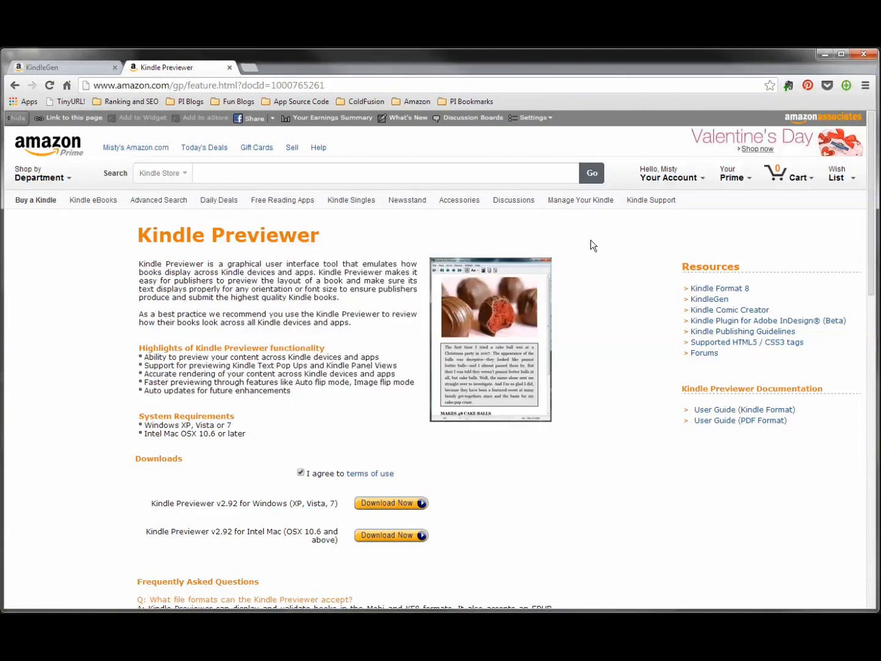
pyautogui.moveTo(602, 242)
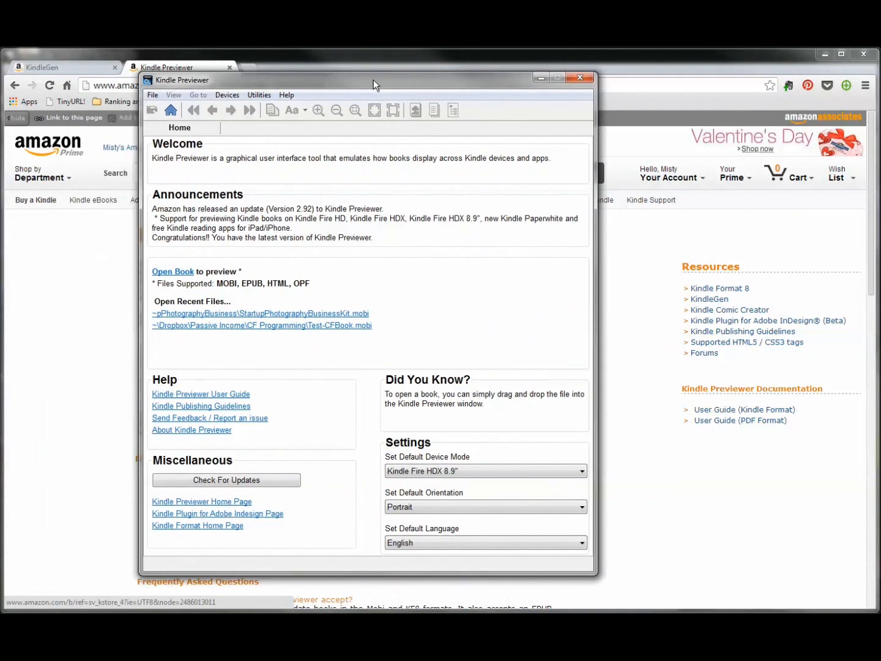
# Choose File > Open Book to bring up the Open Kindle Book dialog
pyautogui.moveTo(373, 81); pyautogui.dragTo(402, 78)
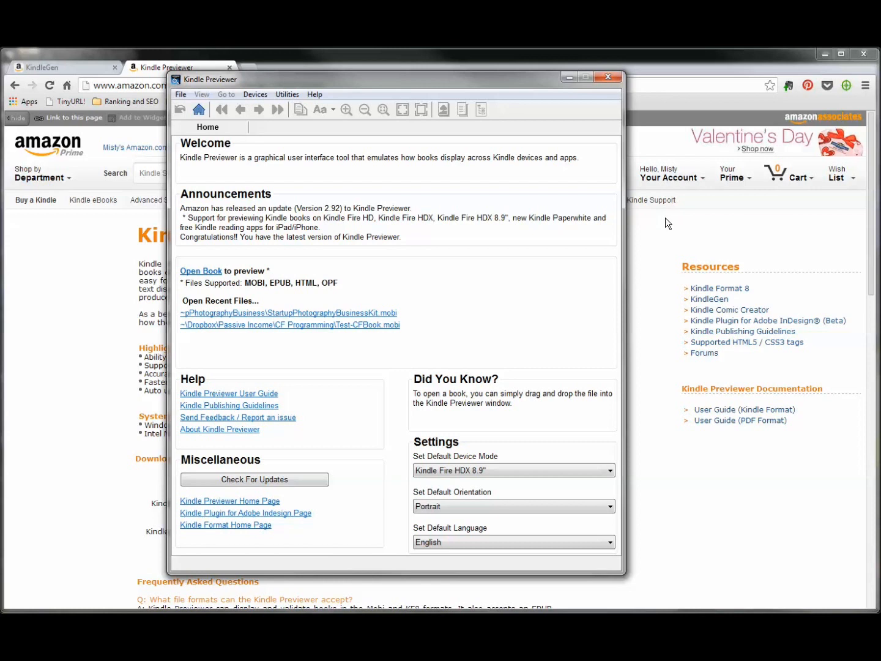
pyautogui.click(180, 94)
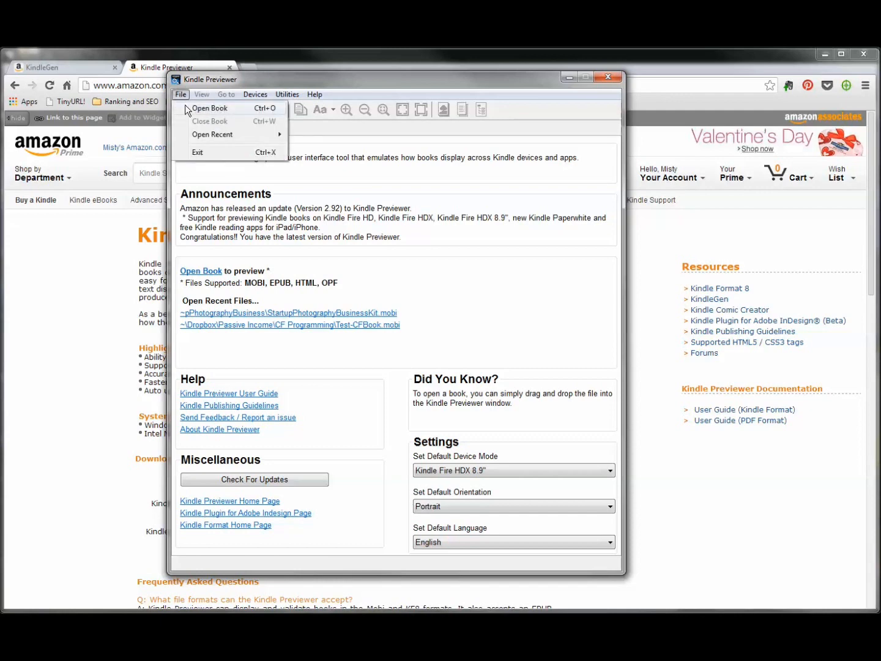
pyautogui.click(210, 108)
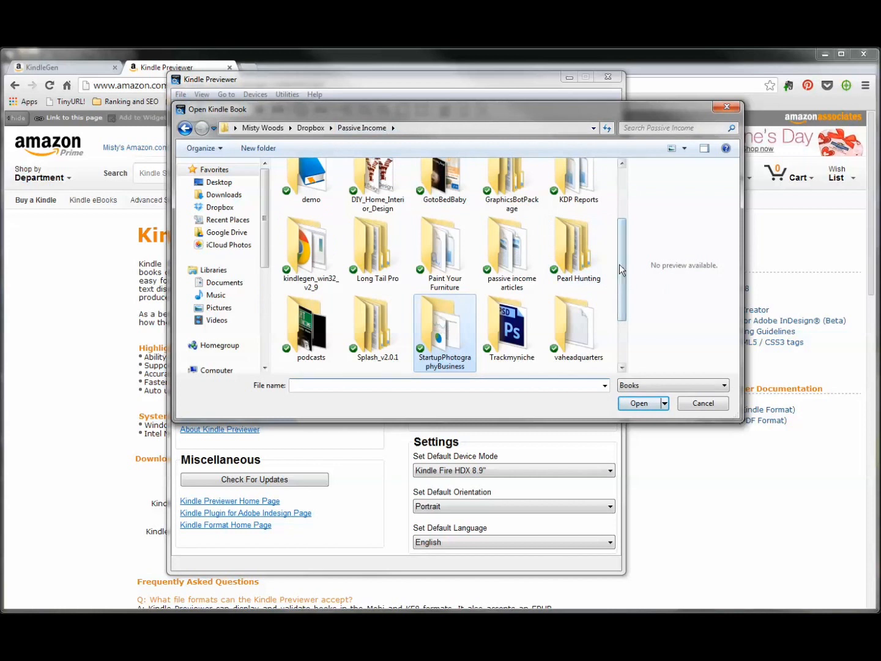
# Open StartupPhotographyBusinessKit.mobi from the StartupPhotographyBusiness folder for preview
pyautogui.doubleClick(445, 320)
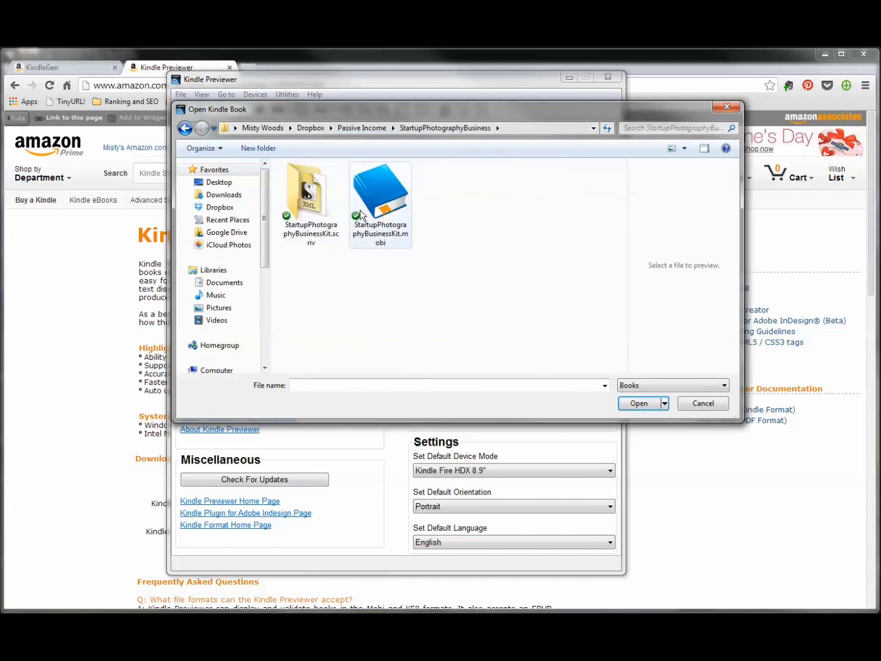
pyautogui.click(379, 189)
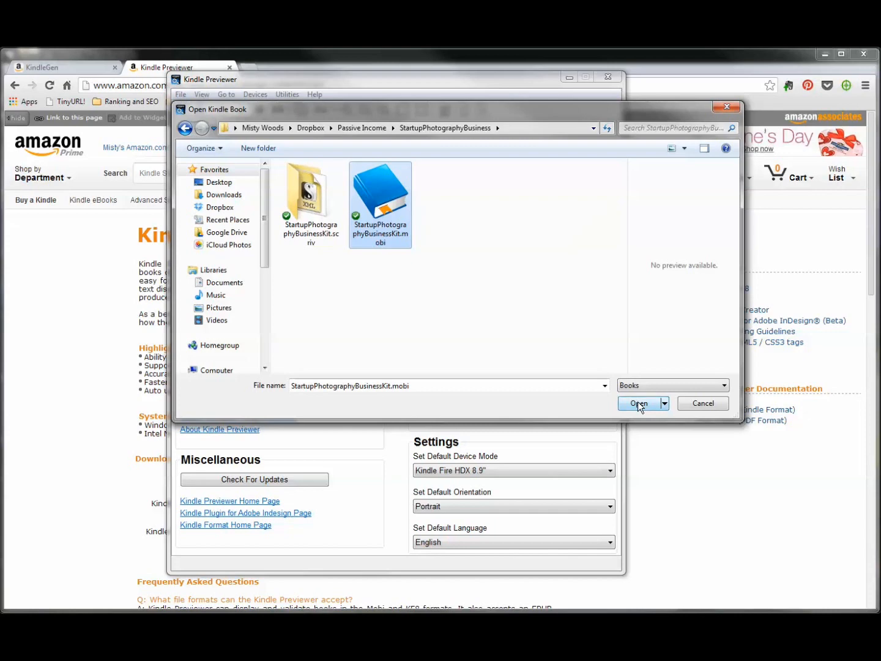
pyautogui.click(639, 403)
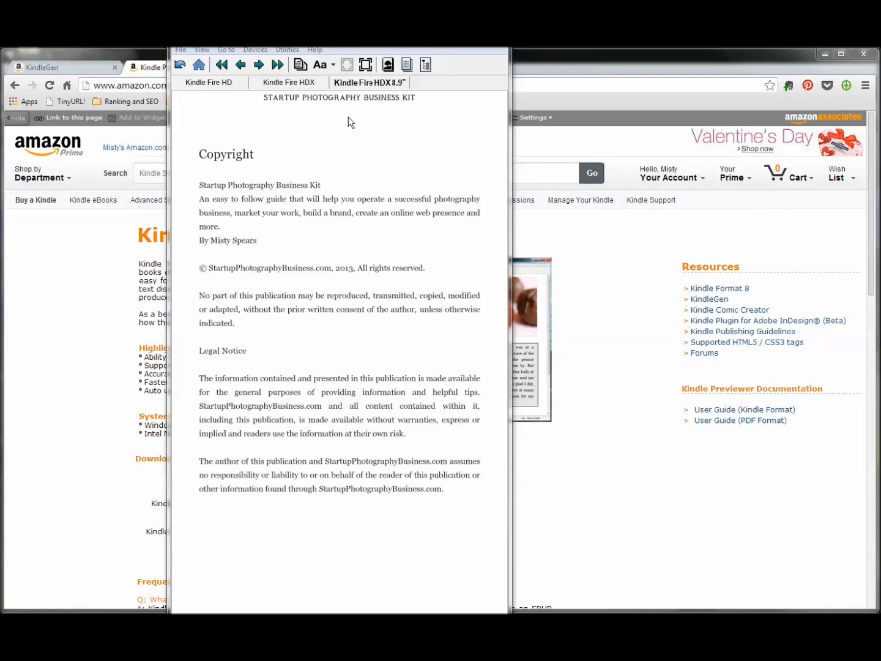
# Page forward three pages through the book, then show its cover
pyautogui.click(258, 64)
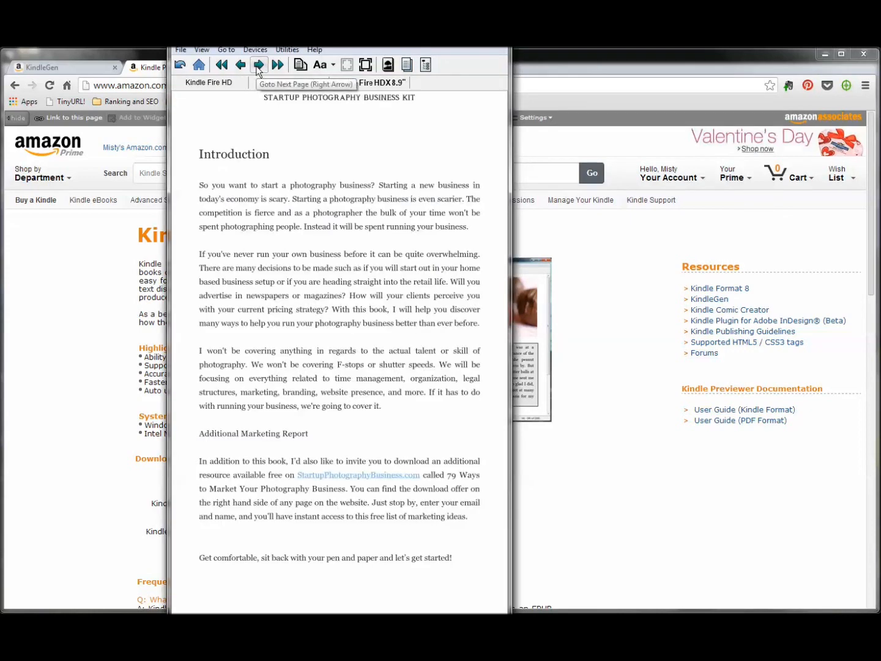
pyautogui.click(258, 63)
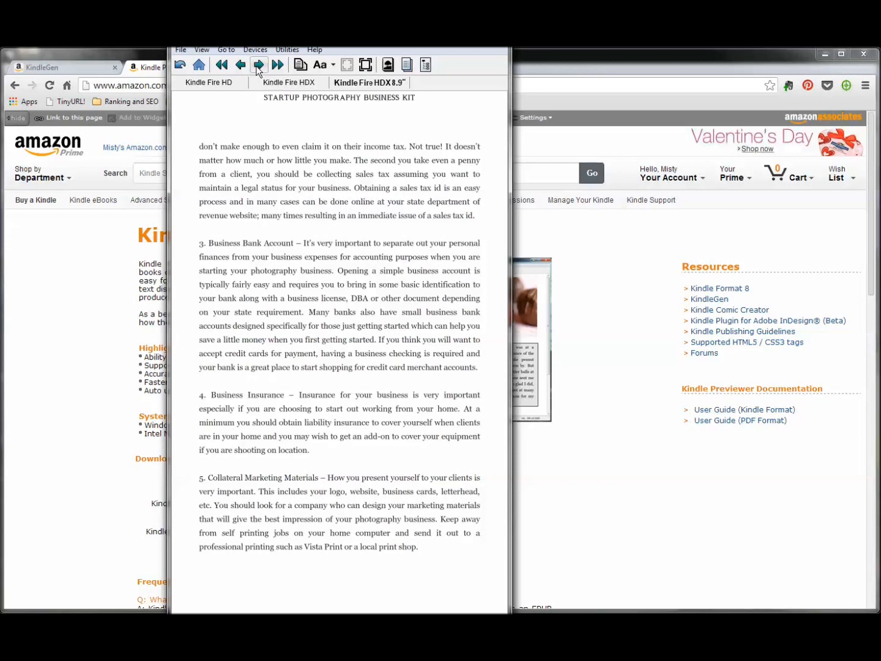
pyautogui.click(259, 64)
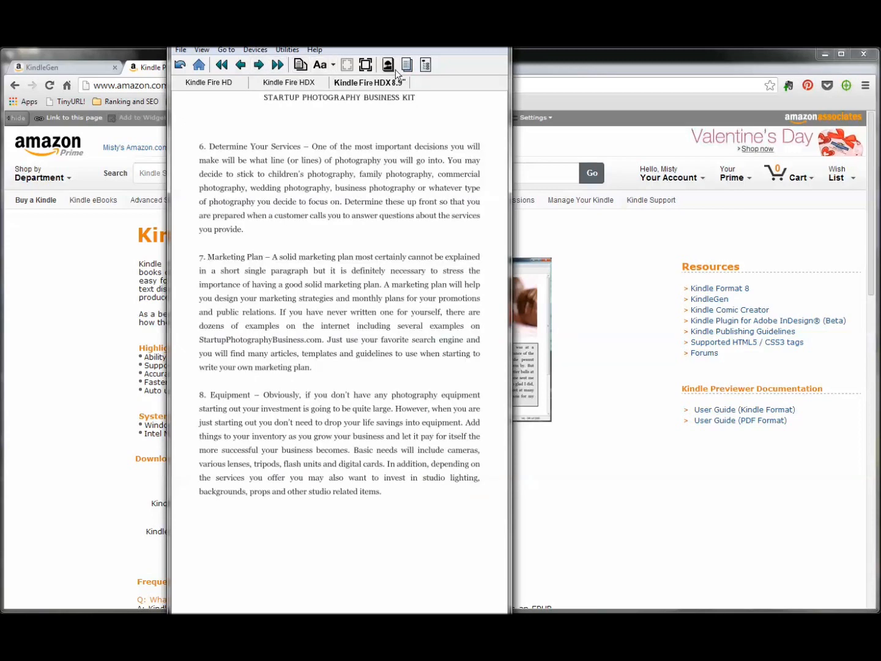
pyautogui.click(387, 64)
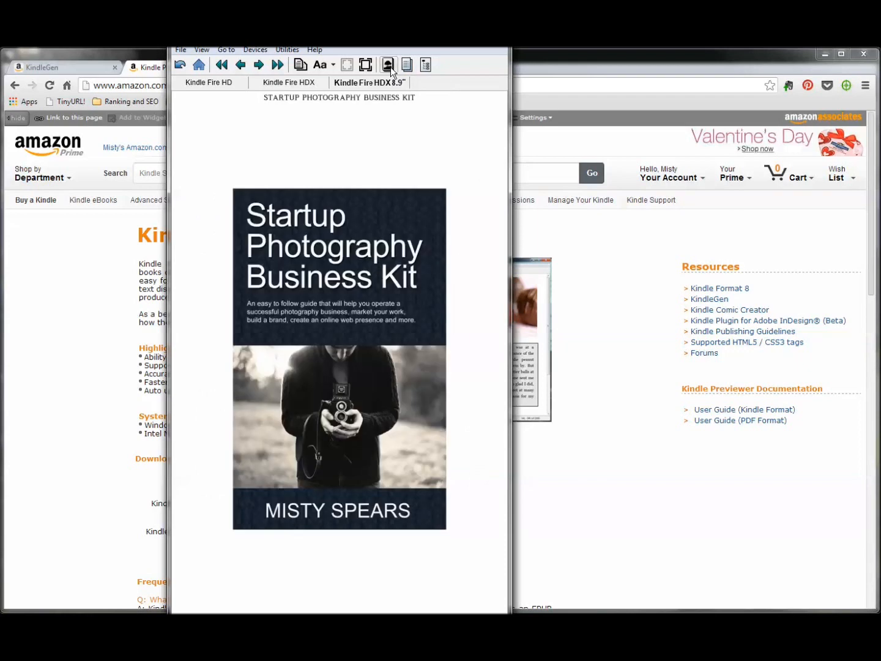
# Show the Contents list and jump to the Equipment Considerations chapter
pyautogui.click(406, 63)
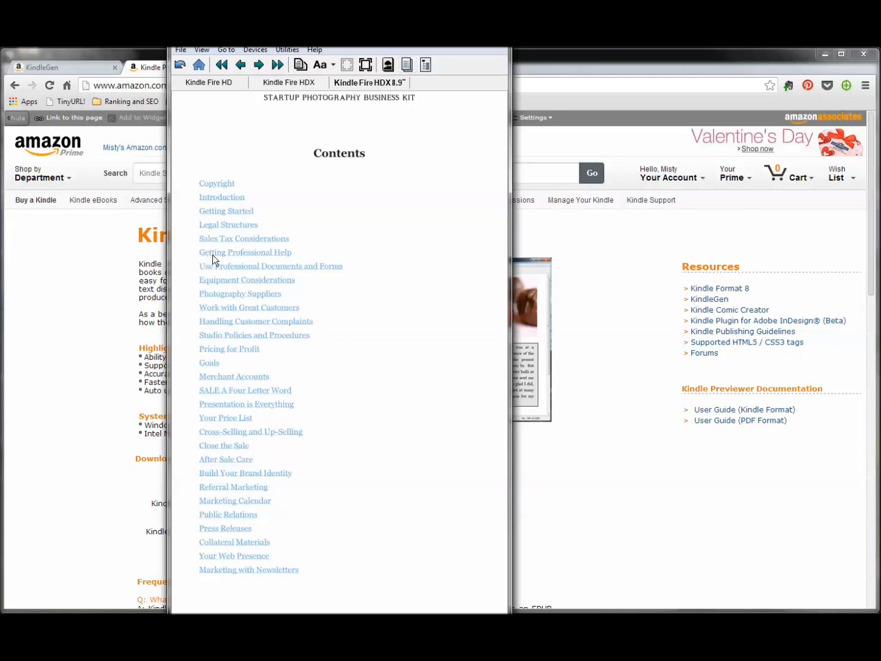
pyautogui.moveTo(223, 288)
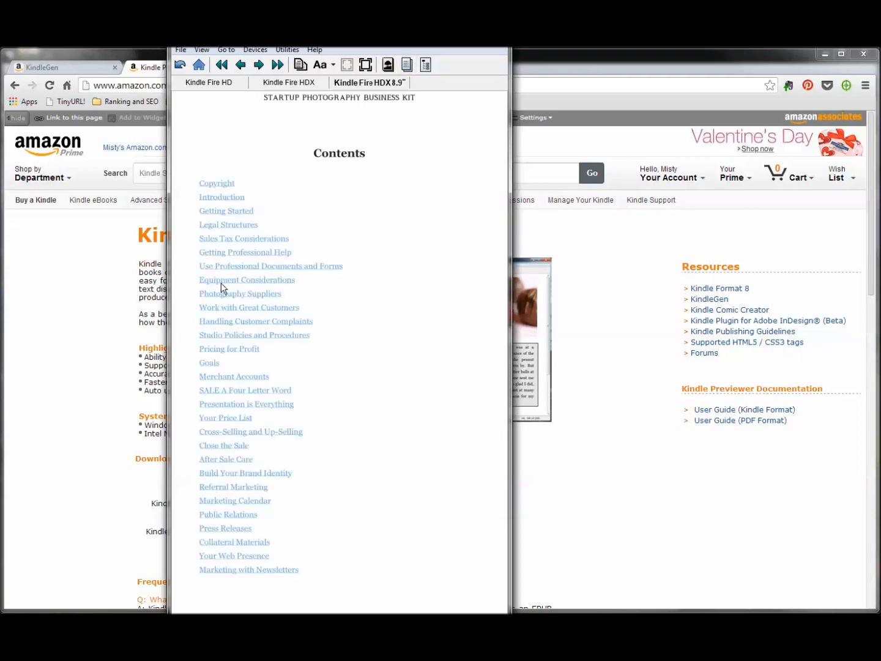
pyautogui.click(247, 279)
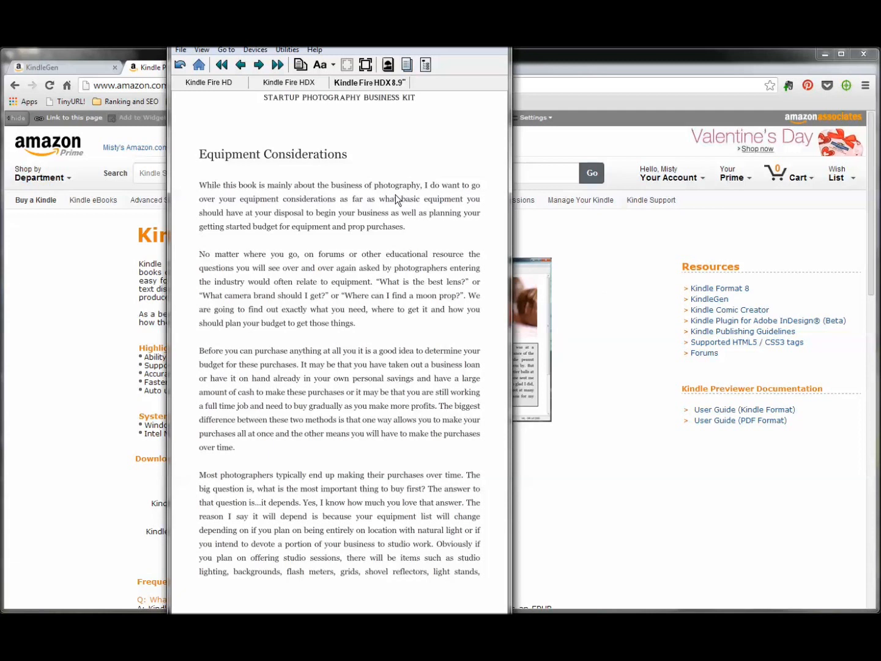
pyautogui.moveTo(394, 199)
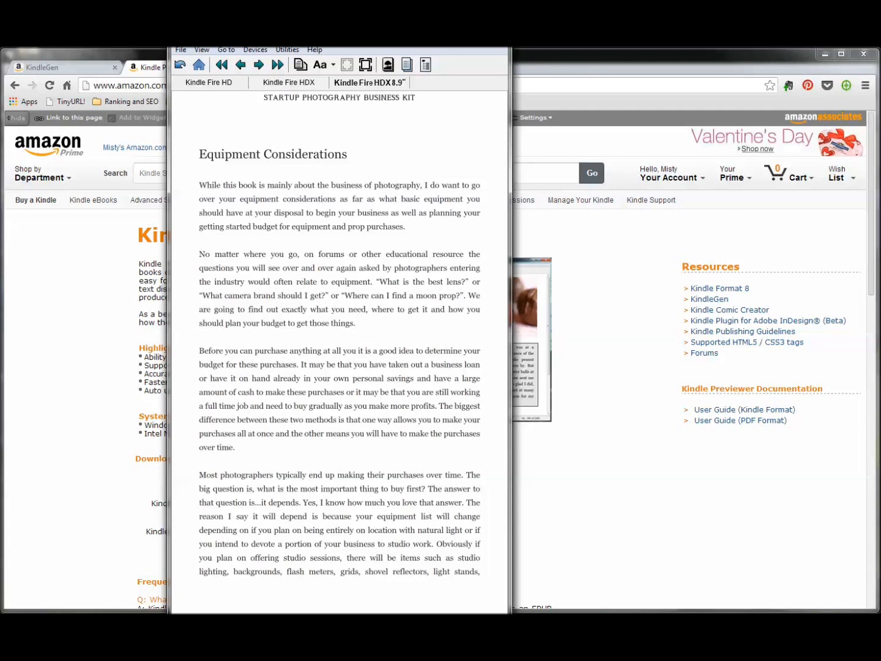